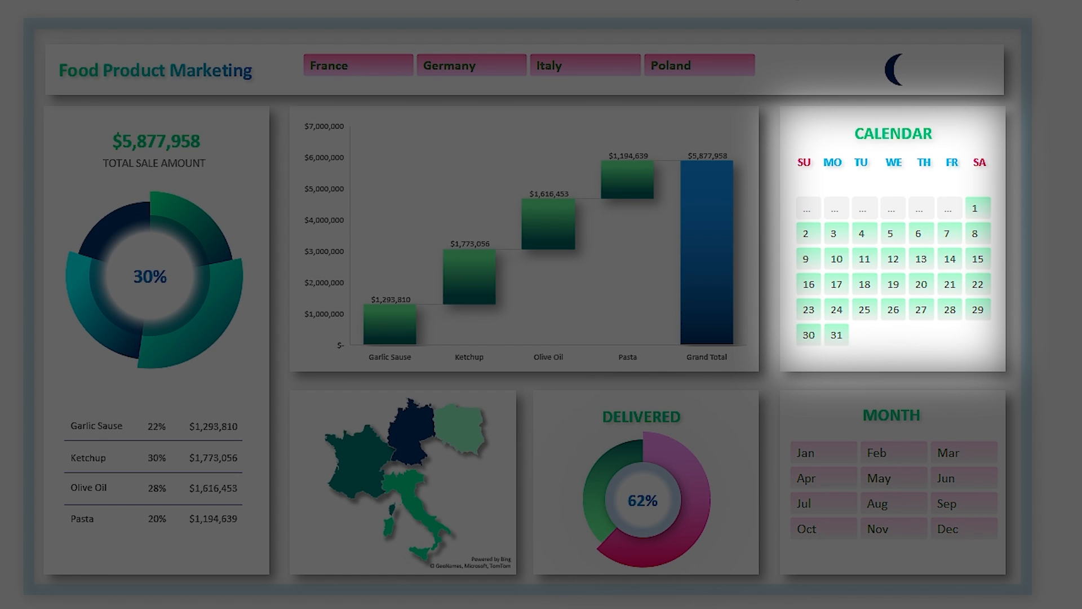
{"action": "mouse_move", "coordinate": [977, 358]}
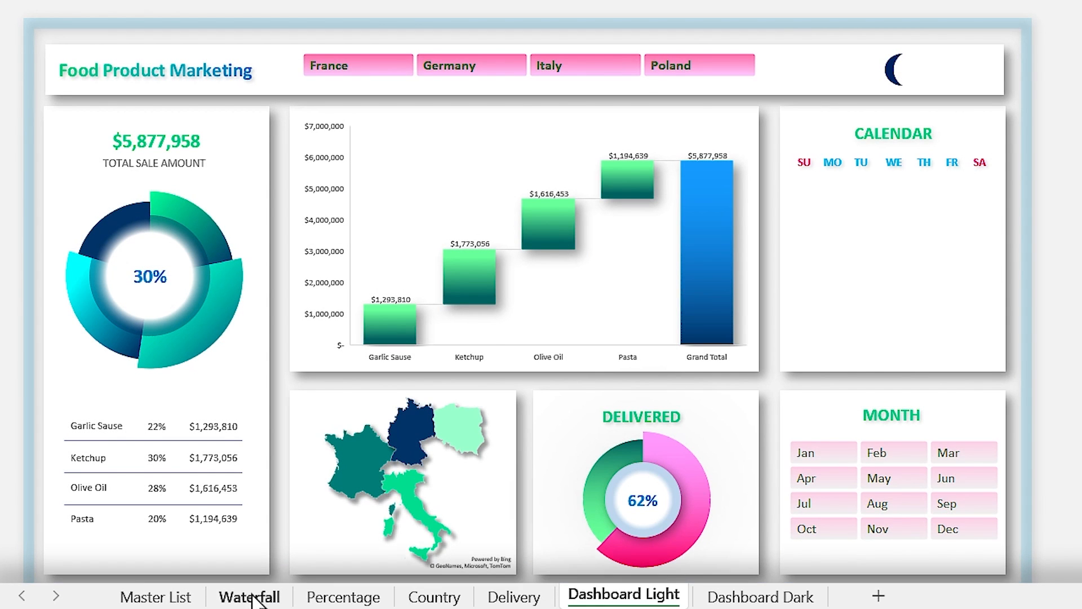
Step: Switch to the Waterfall sheet with the product sales pivot table
{"action": "left_click", "coordinate": [249, 597]}
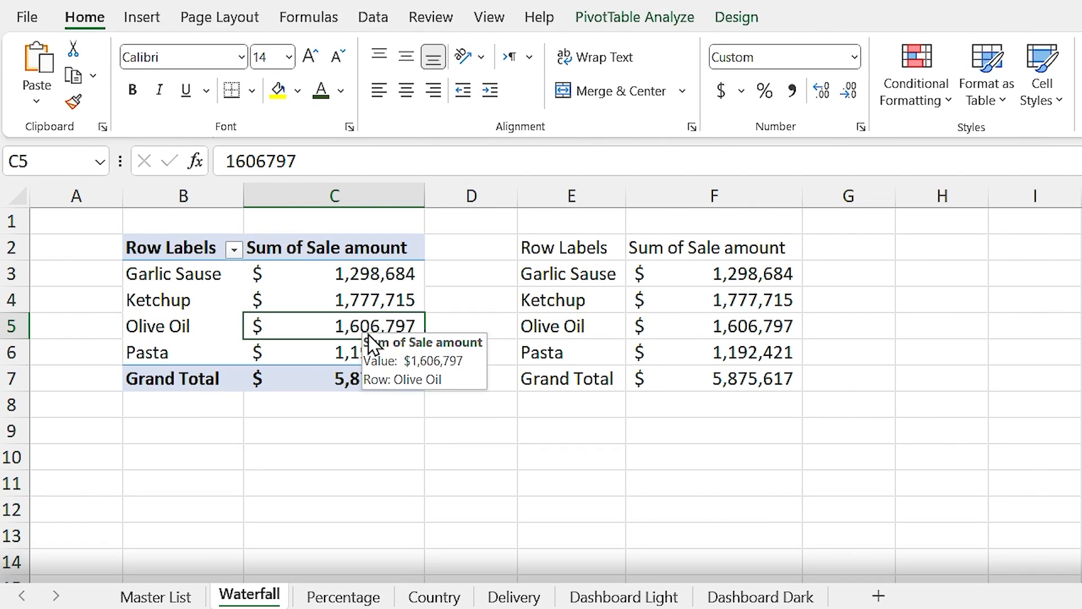
Step: Insert a Day slicer on the Waterfall pivot table and test it with day 3
{"action": "left_click", "coordinate": [633, 16]}
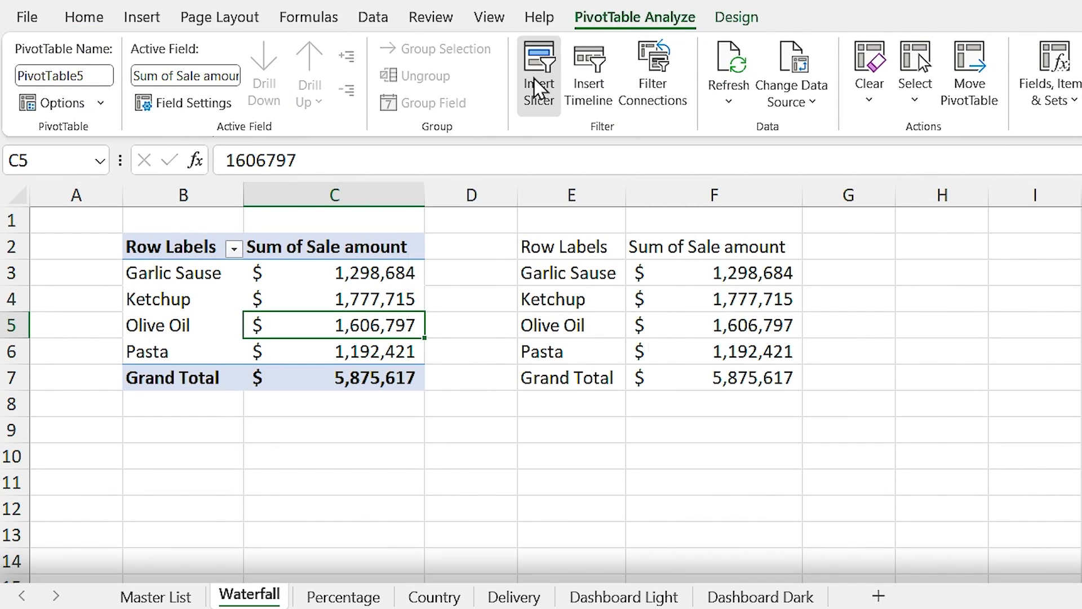
{"action": "left_click", "coordinate": [539, 72]}
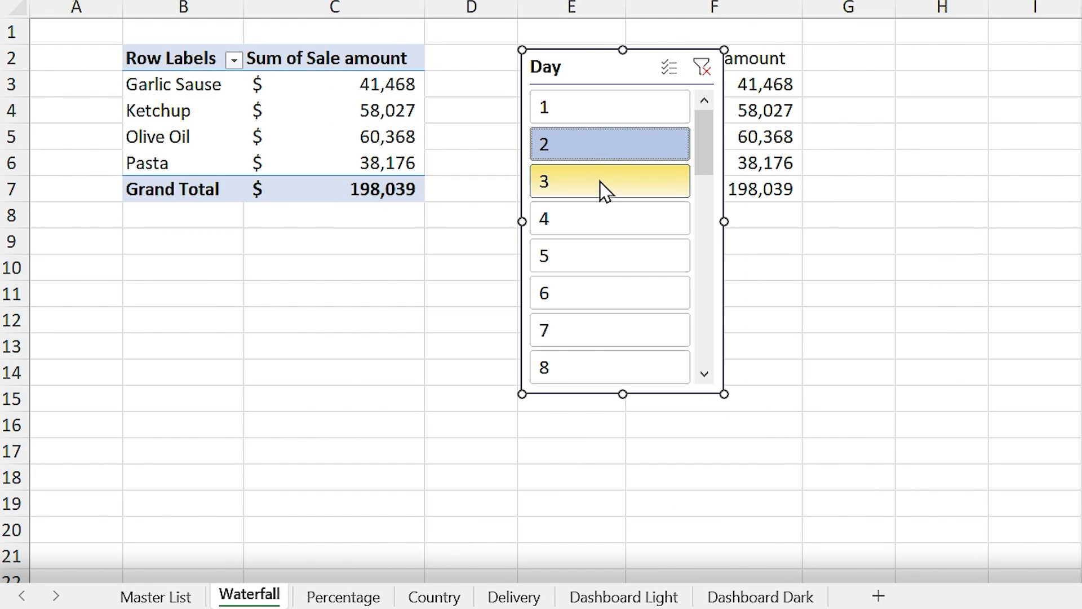
{"action": "left_click", "coordinate": [610, 107]}
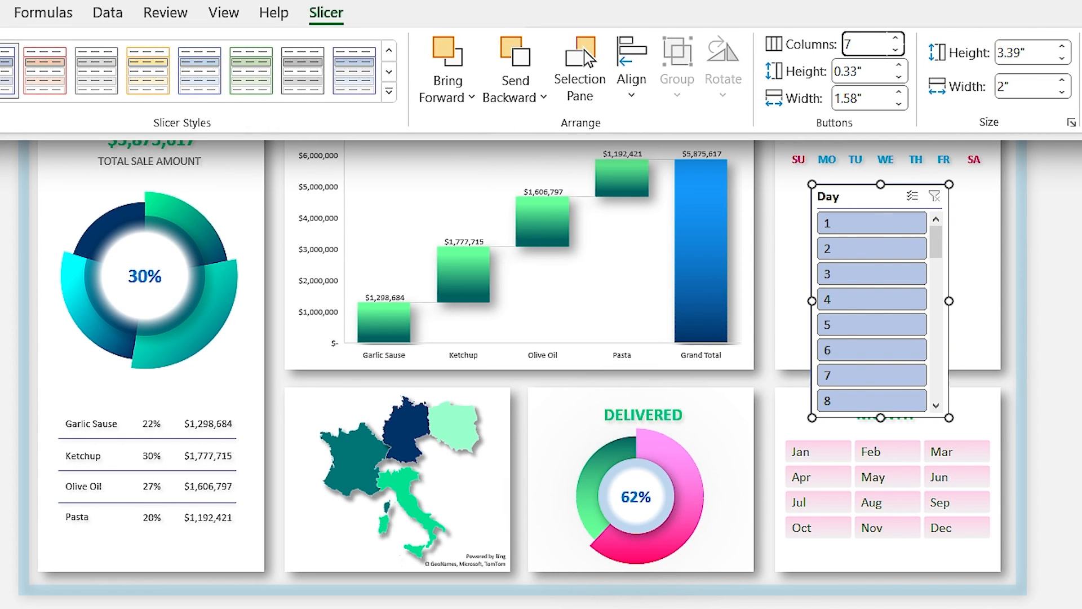
Step: Make the Day slicer 7 columns with 0.23 button height, placed on the calendar panel
{"action": "type", "text": "0.23"}
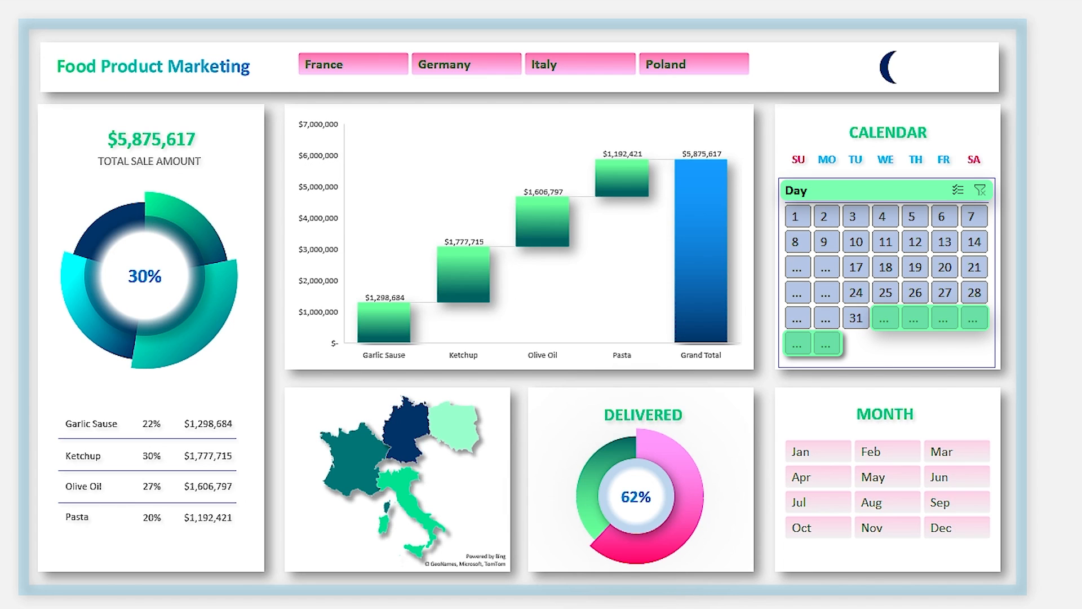
{"action": "mouse_move", "coordinate": [994, 353]}
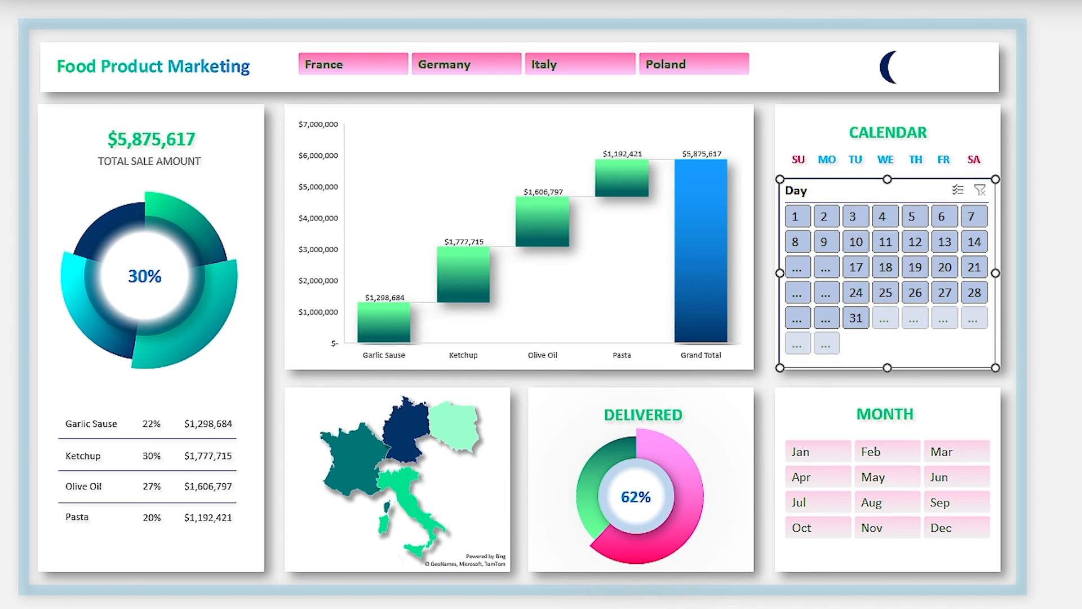
{"action": "left_click", "coordinate": [78, 98]}
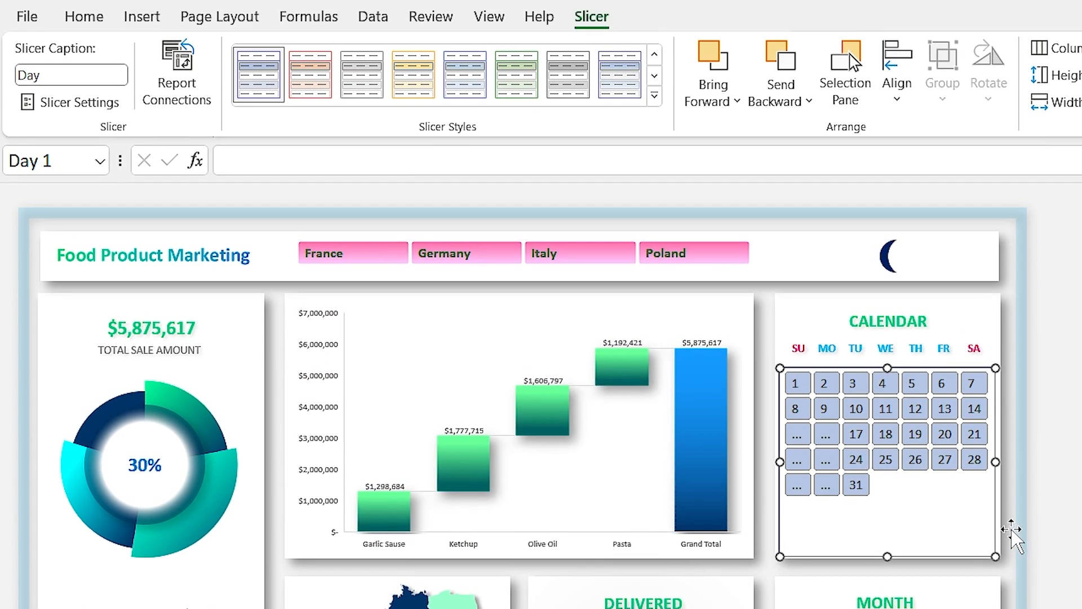
{"action": "mouse_move", "coordinate": [1008, 535]}
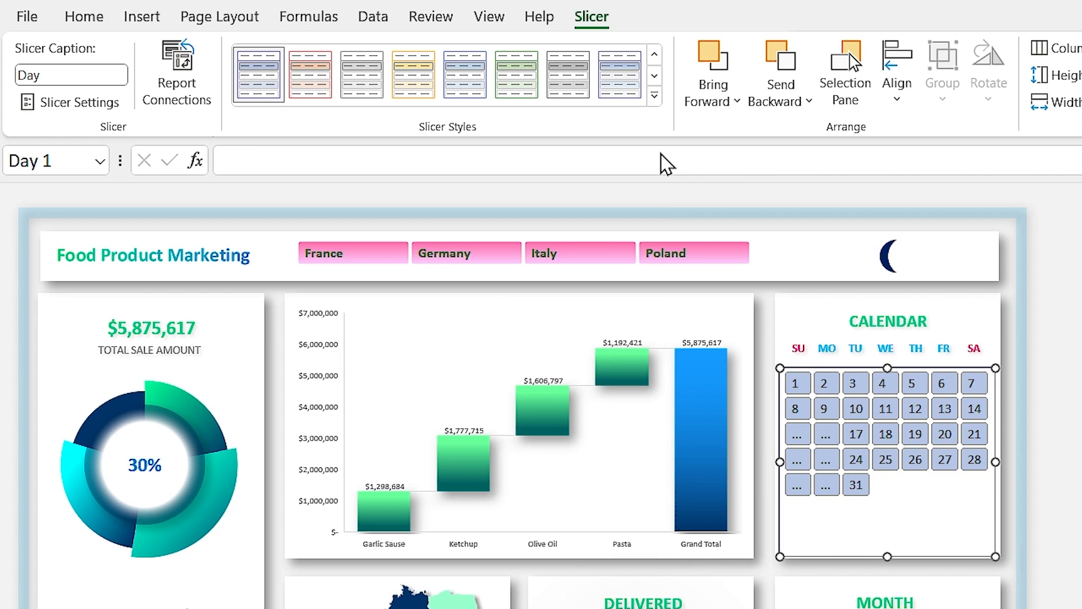
{"action": "left_click", "coordinate": [654, 96]}
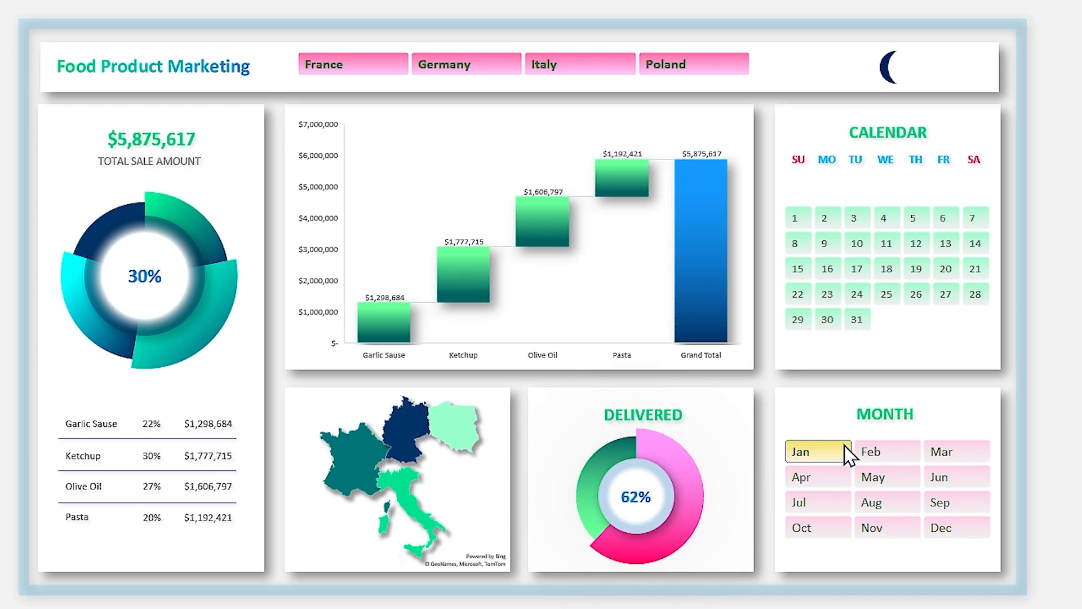
Step: Test the slicers with January, Germany, other countries, then June, July, September and October
{"action": "left_click", "coordinate": [467, 64]}
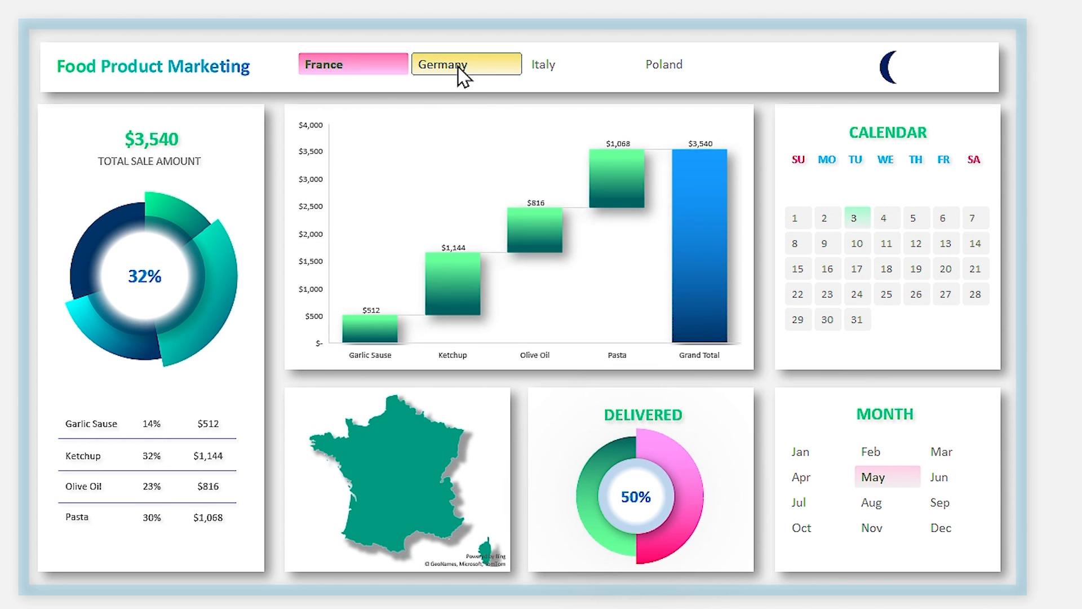
{"action": "left_click", "coordinate": [543, 64]}
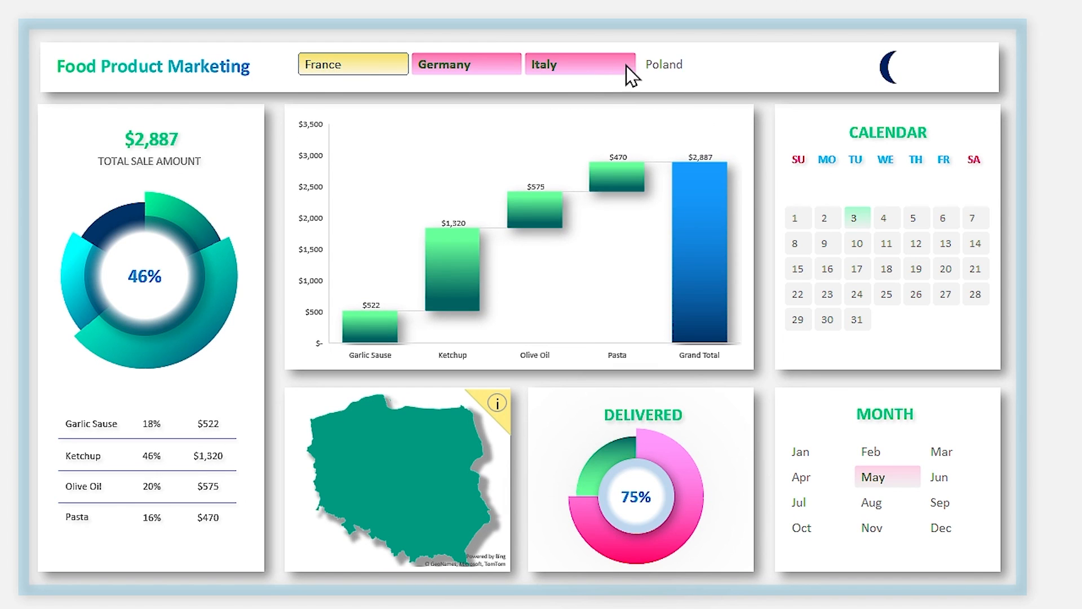
{"action": "left_click", "coordinate": [888, 67]}
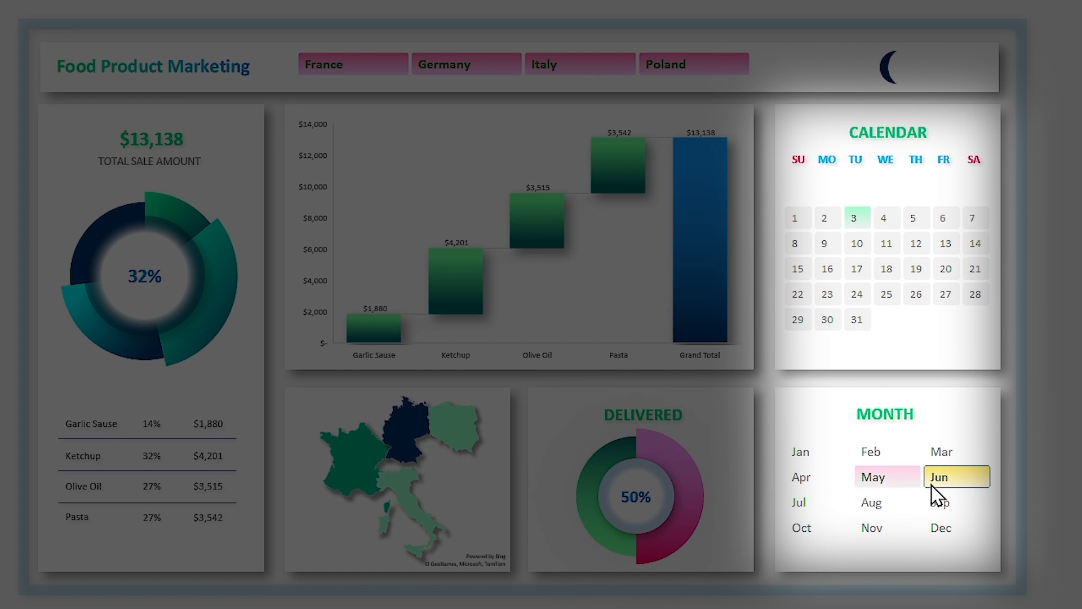
{"action": "left_click", "coordinate": [801, 502]}
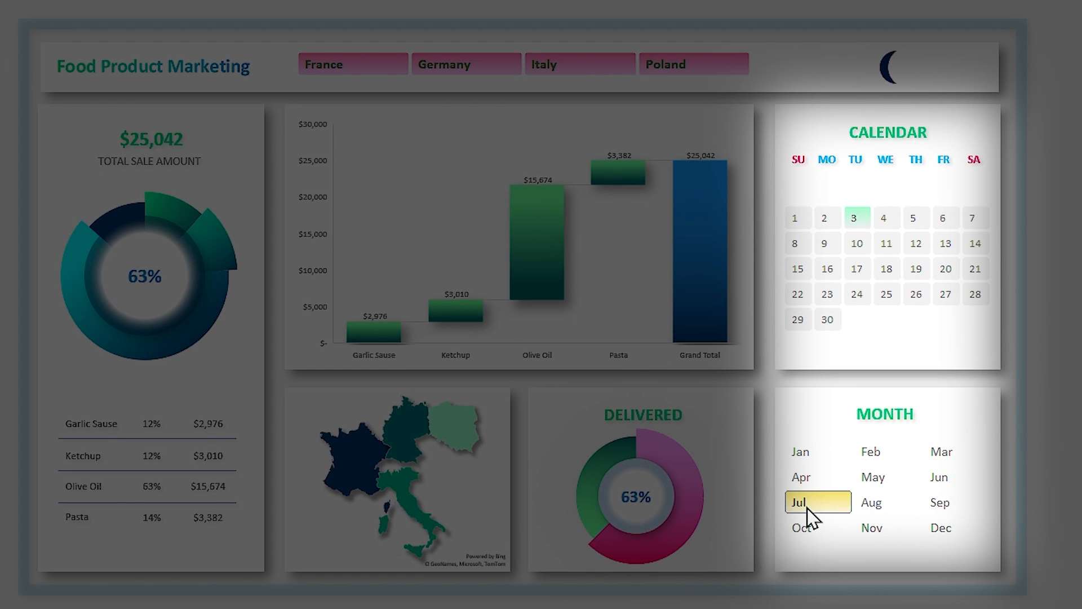
{"action": "left_click", "coordinate": [939, 502]}
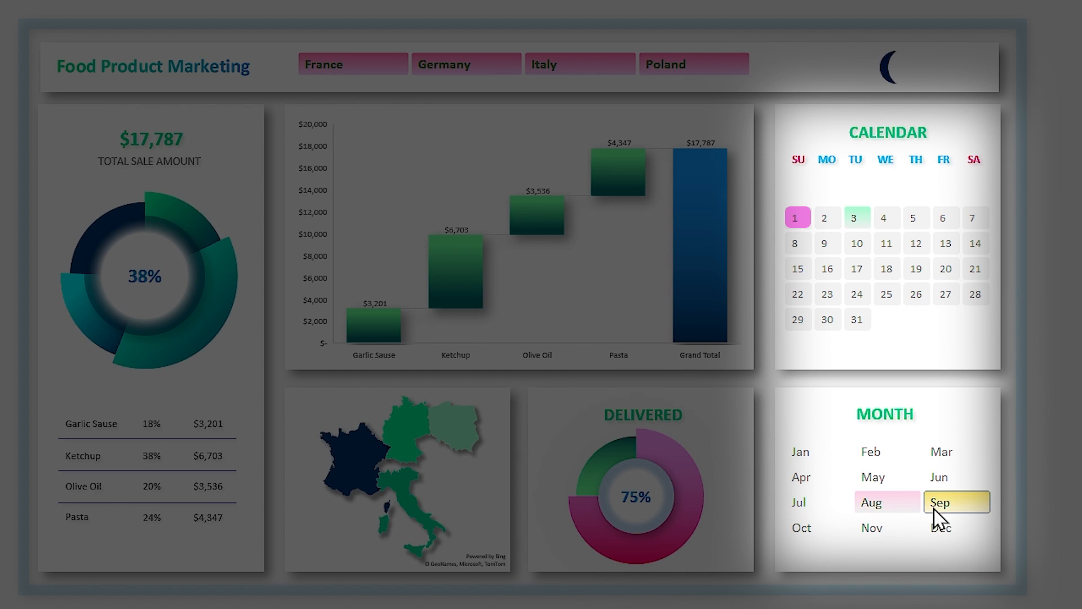
{"action": "left_click", "coordinate": [800, 526]}
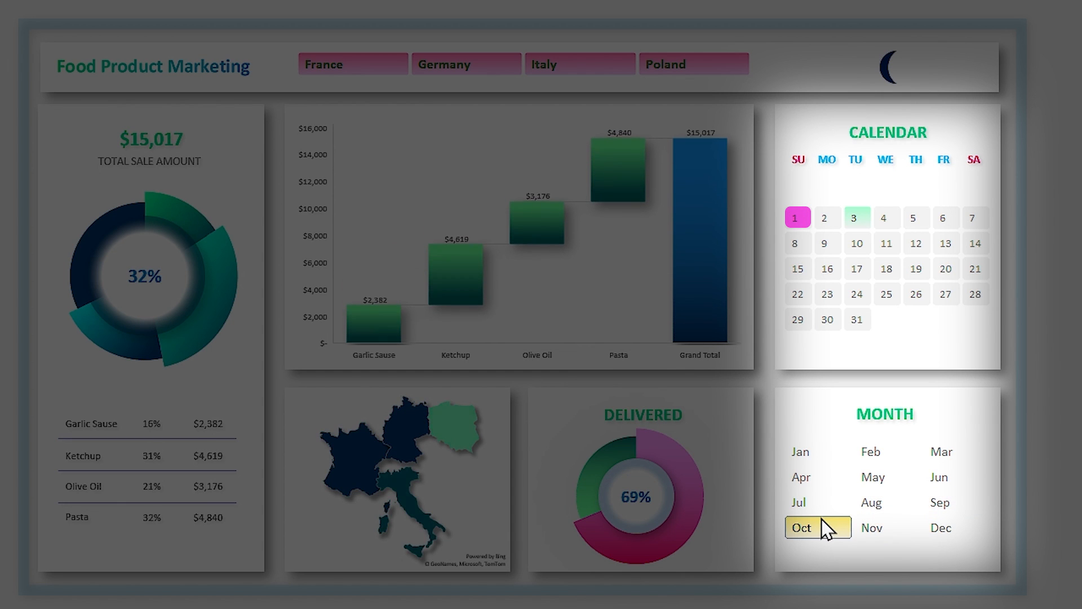
{"action": "left_click", "coordinate": [872, 527]}
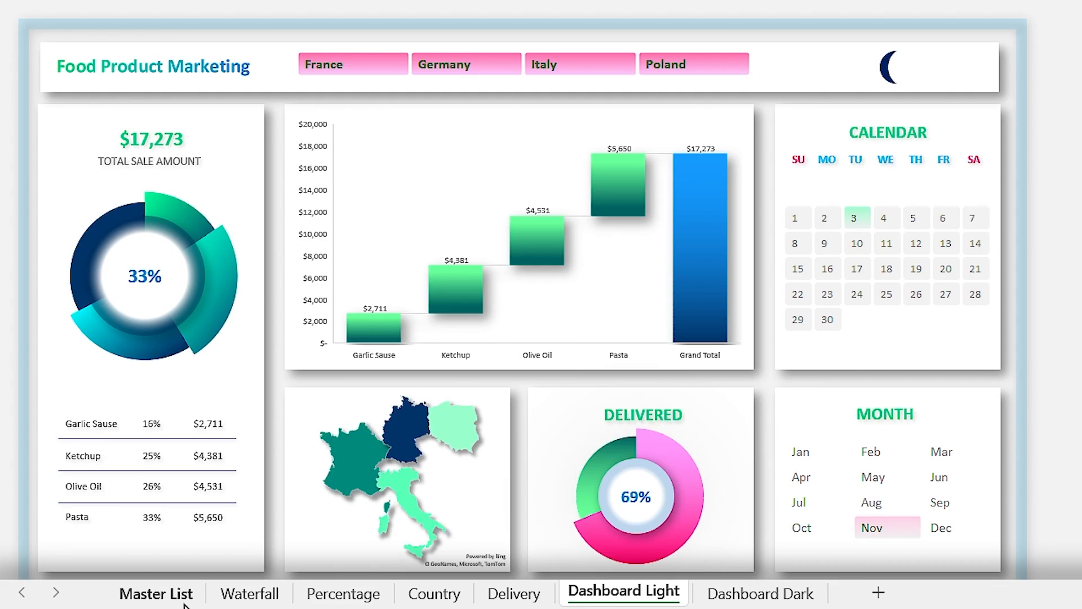
Step: Format the Master List's Selling Date column as Long Date showing weekday names
{"action": "left_click", "coordinate": [155, 594]}
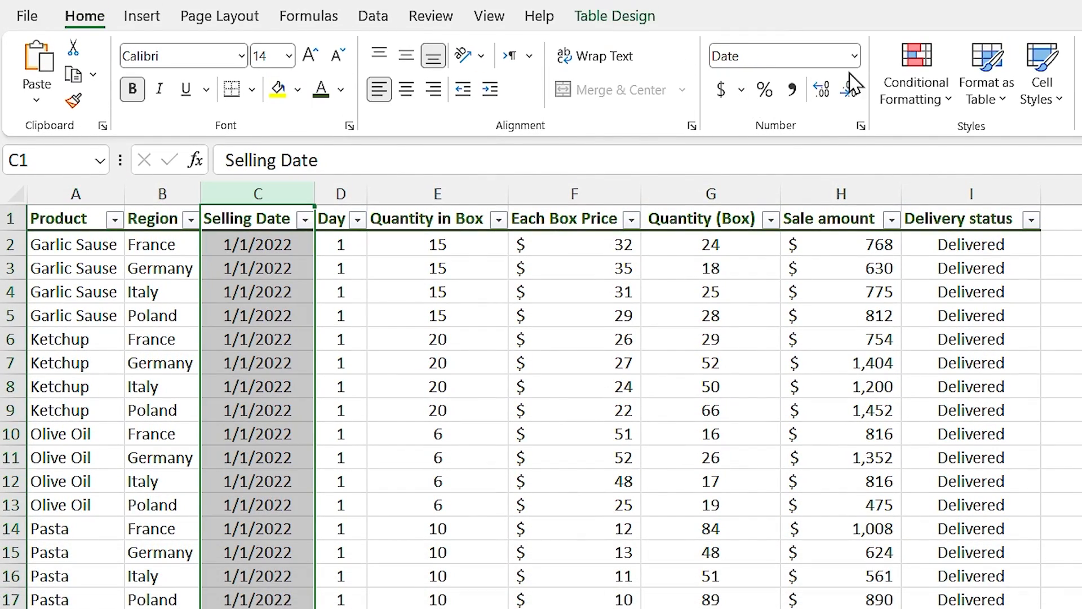
{"action": "left_click", "coordinate": [856, 55]}
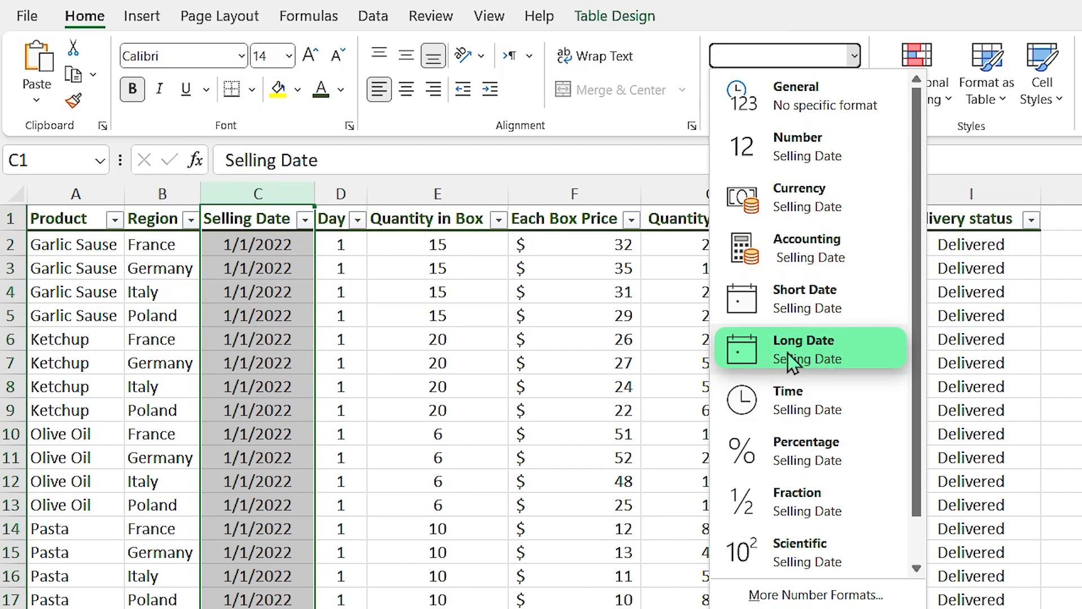
{"action": "left_click", "coordinate": [803, 339]}
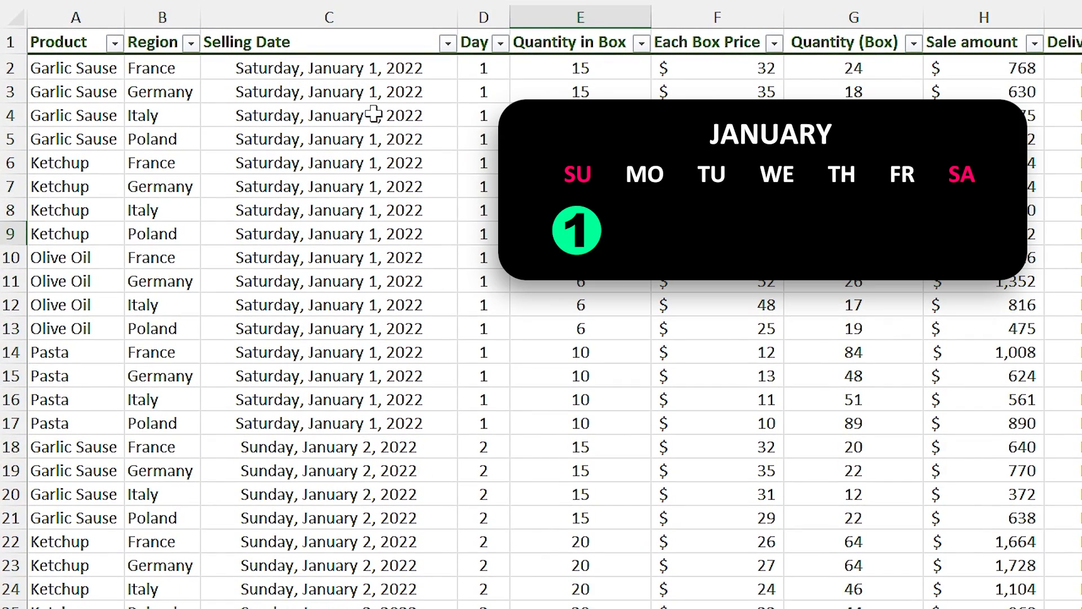
{"action": "left_click", "coordinate": [329, 68]}
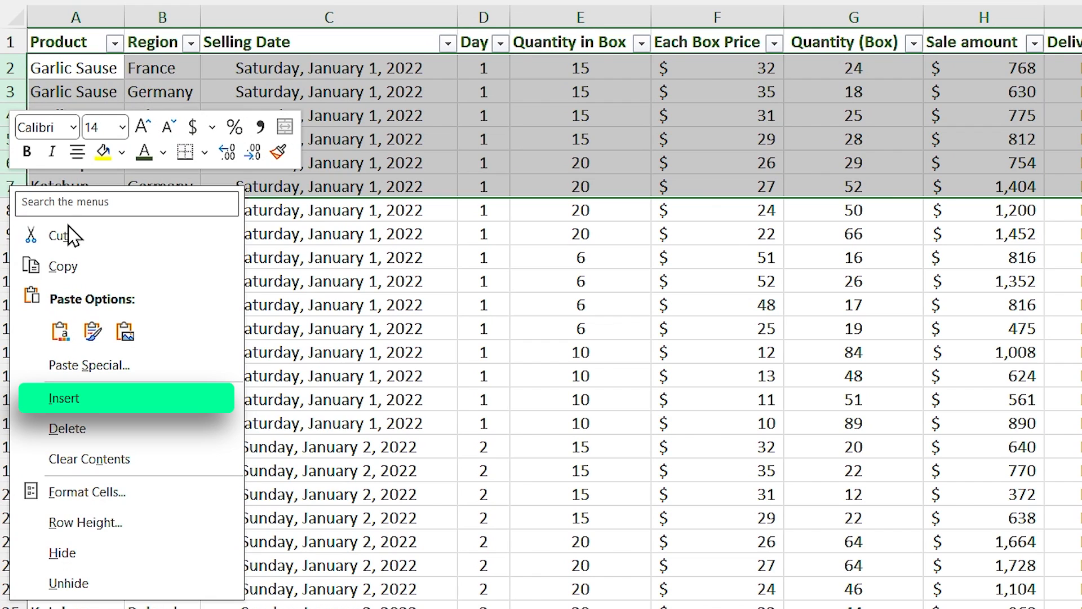
Step: Insert placeholder rows atop the Master List with Day values 0.01 through 0.06
{"action": "left_click", "coordinate": [63, 398]}
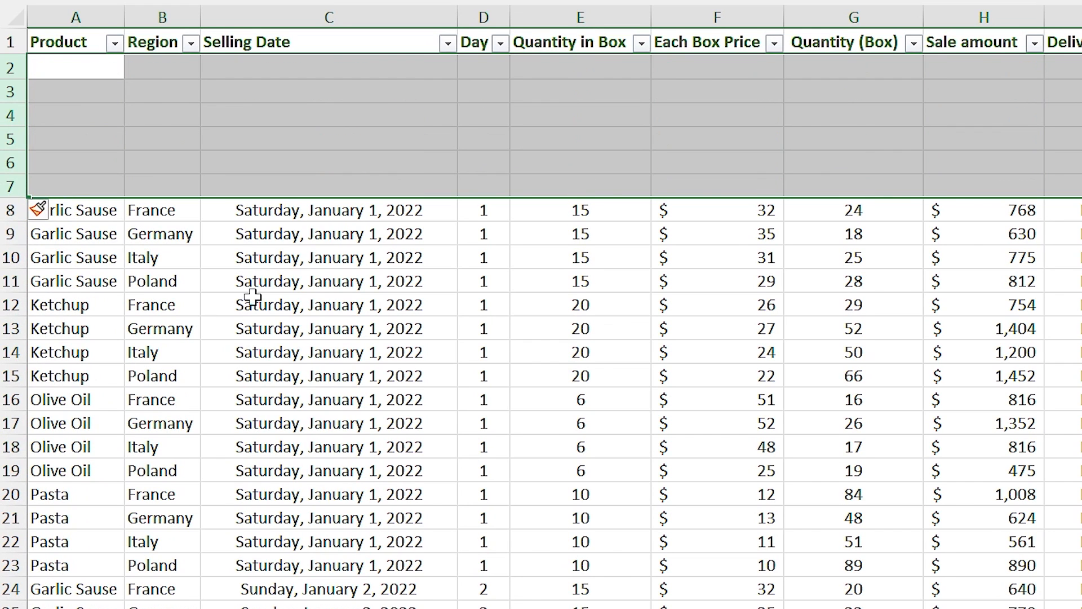
{"action": "left_click", "coordinate": [483, 67]}
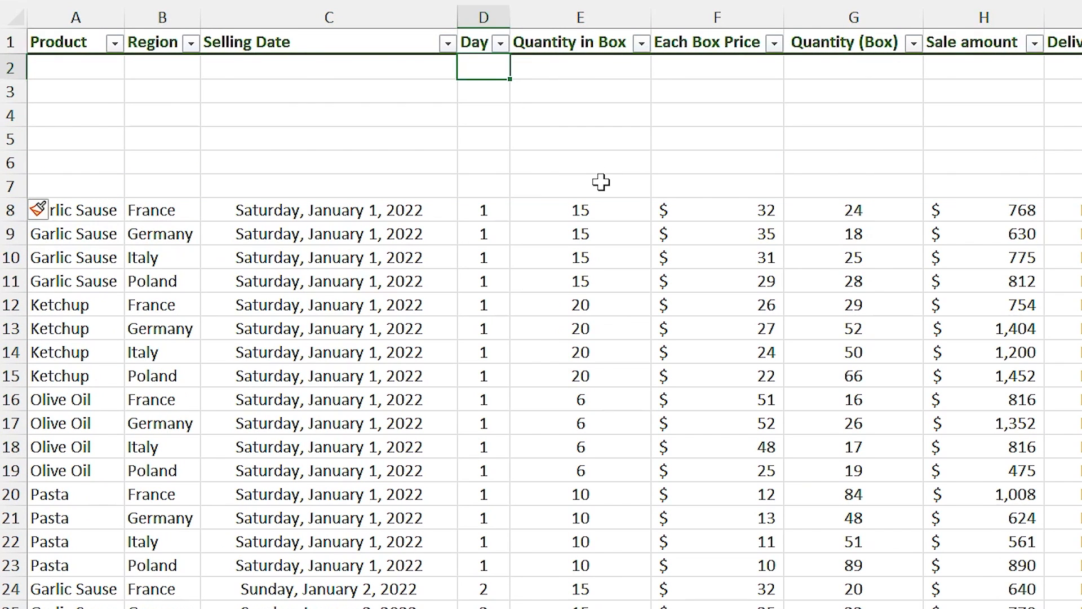
{"action": "type", "text": "0"}
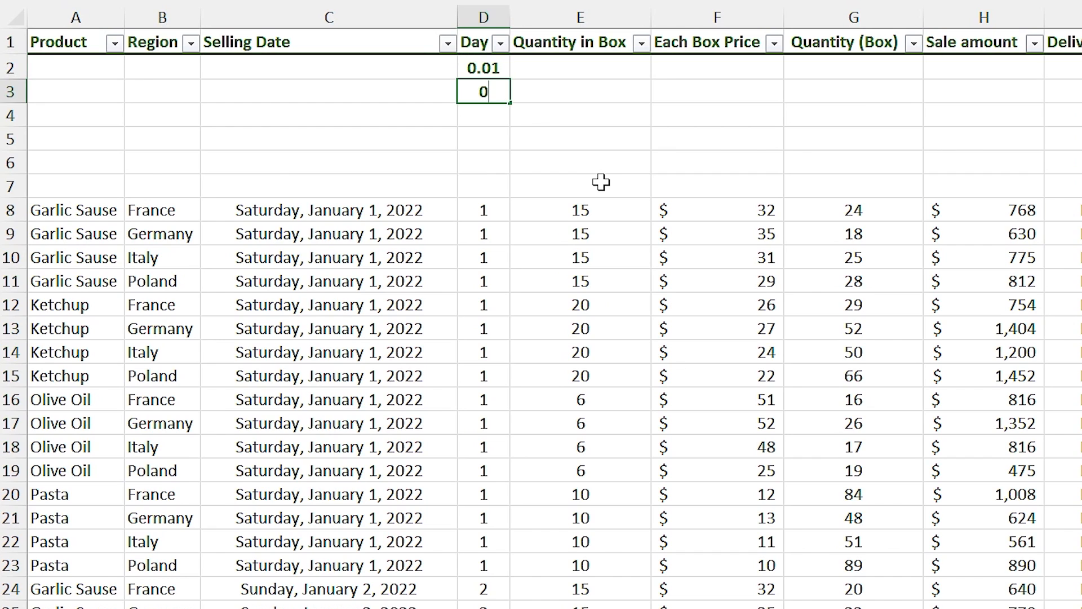
{"action": "type", "text": "0.02"}
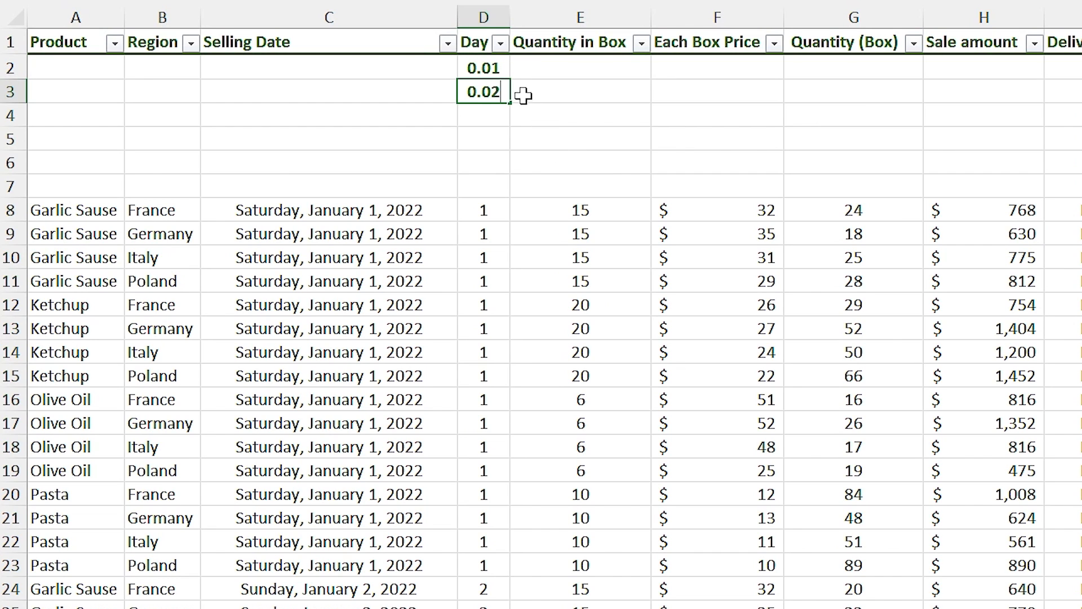
{"action": "left_click_drag", "start_coordinate": [504, 93], "coordinate": [503, 187]}
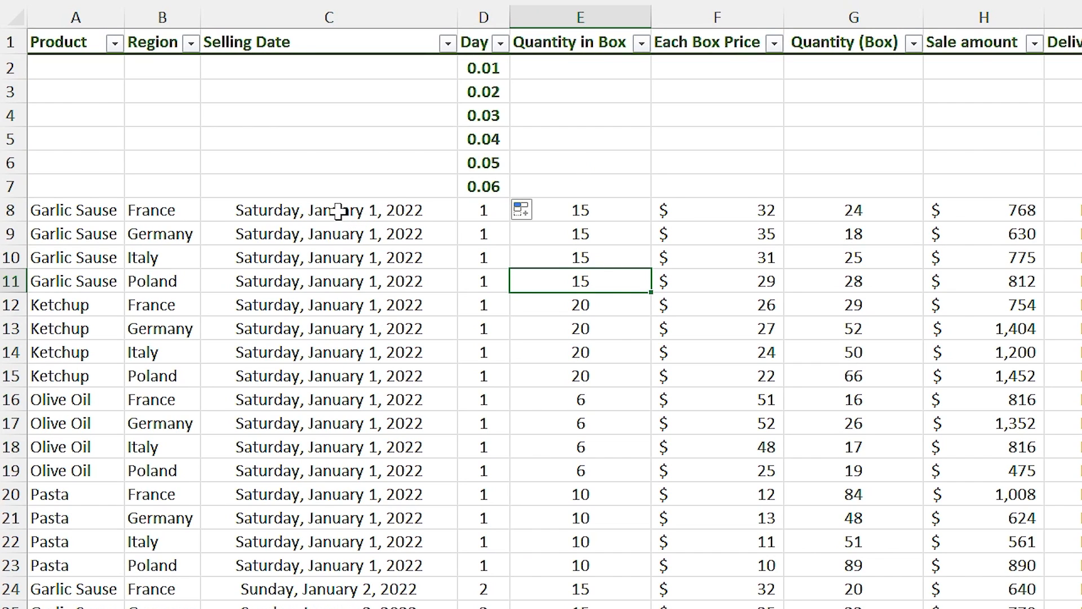
Step: Copy the January 1 selling date, product and region into the placeholder rows
{"action": "left_click", "coordinate": [329, 210]}
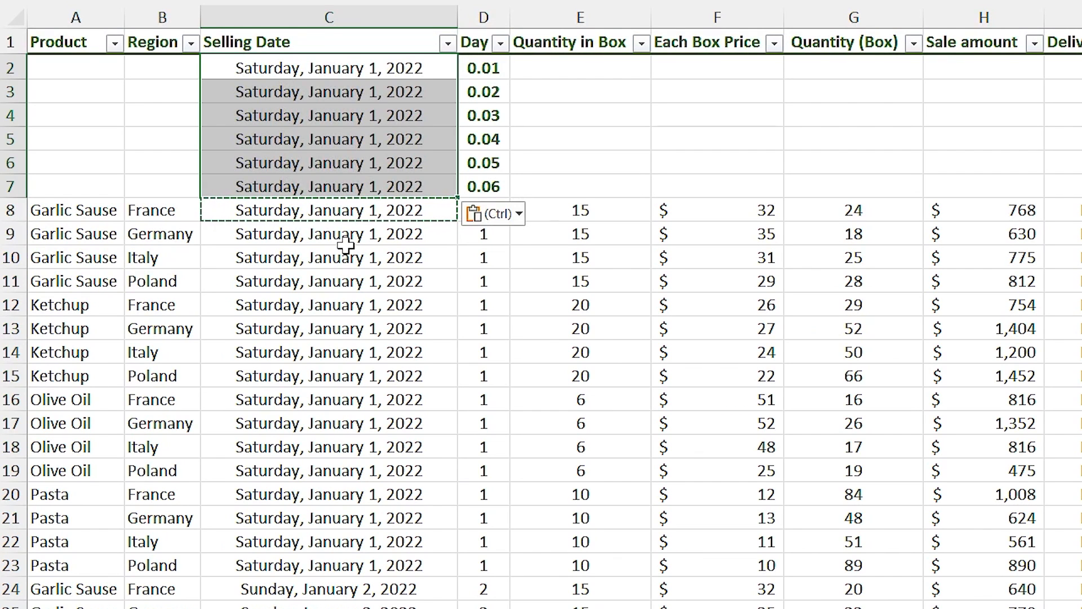
{"action": "left_click", "coordinate": [159, 209]}
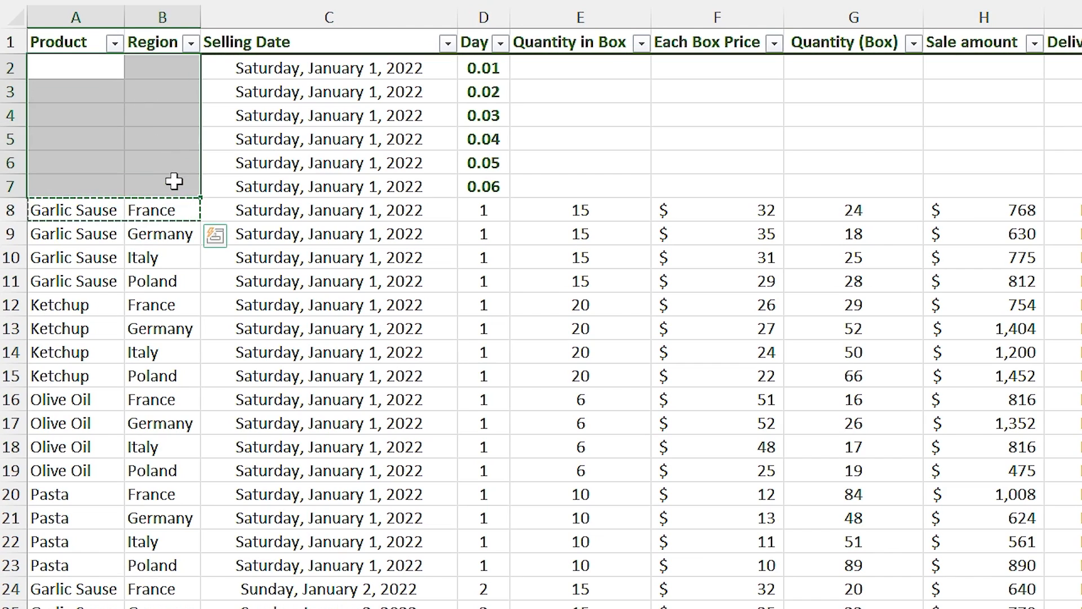
{"action": "key", "text": "ctrl+v"}
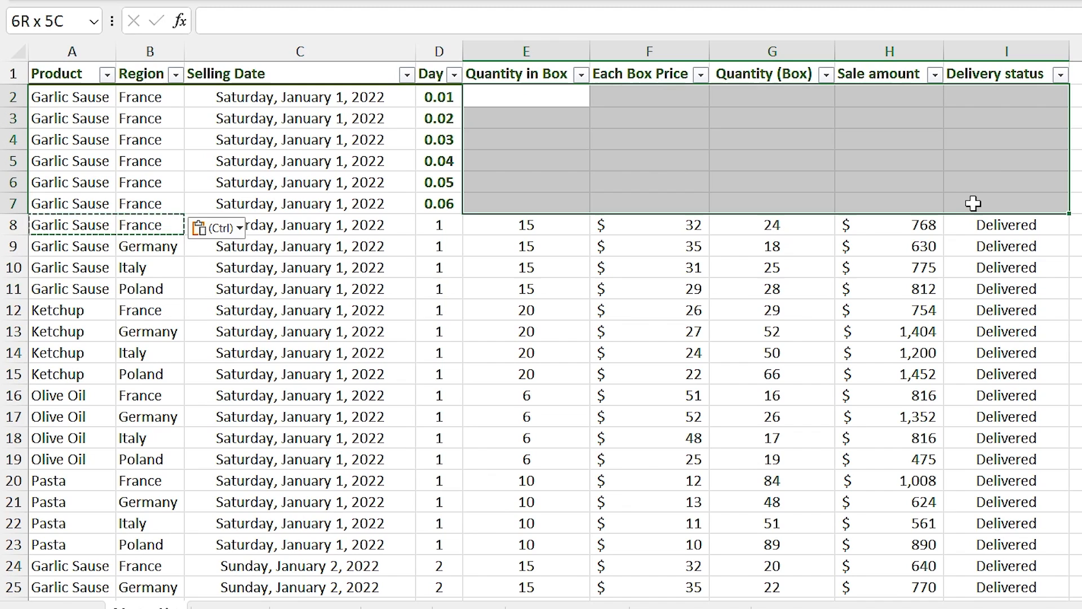
Step: Fill the placeholder rows' sales cells with 0 using Ctrl+Enter
{"action": "left_click", "coordinate": [526, 96]}
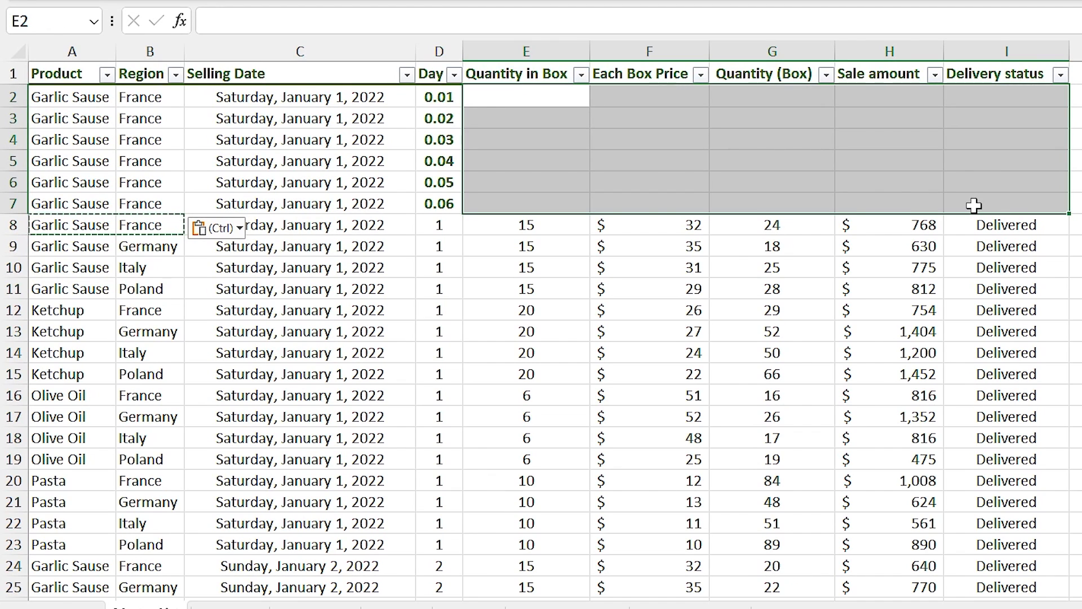
{"action": "type", "text": "0"}
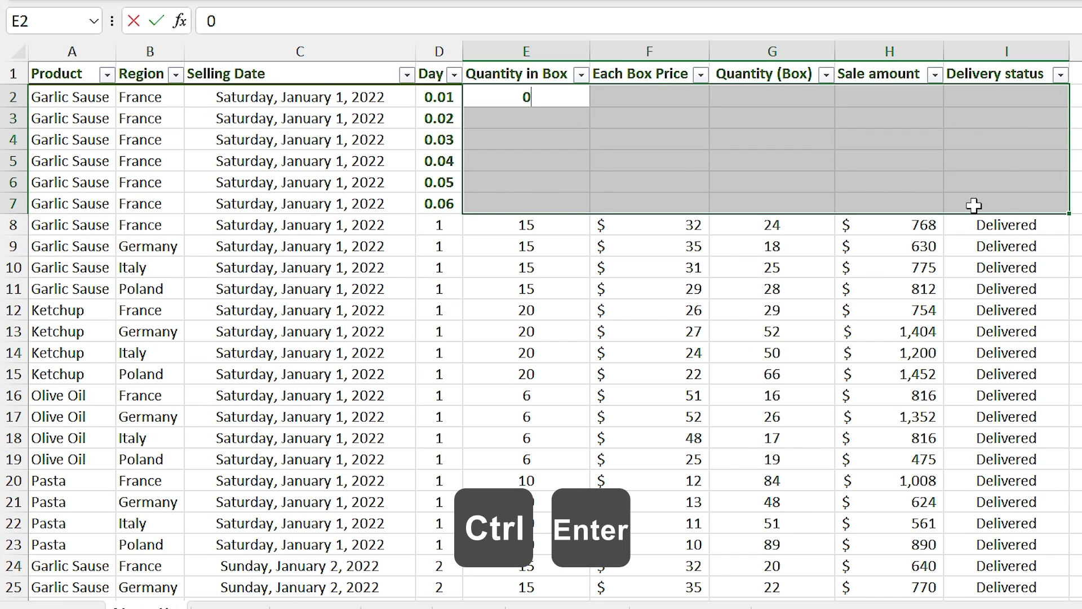
{"action": "key", "text": "ctrl+enter"}
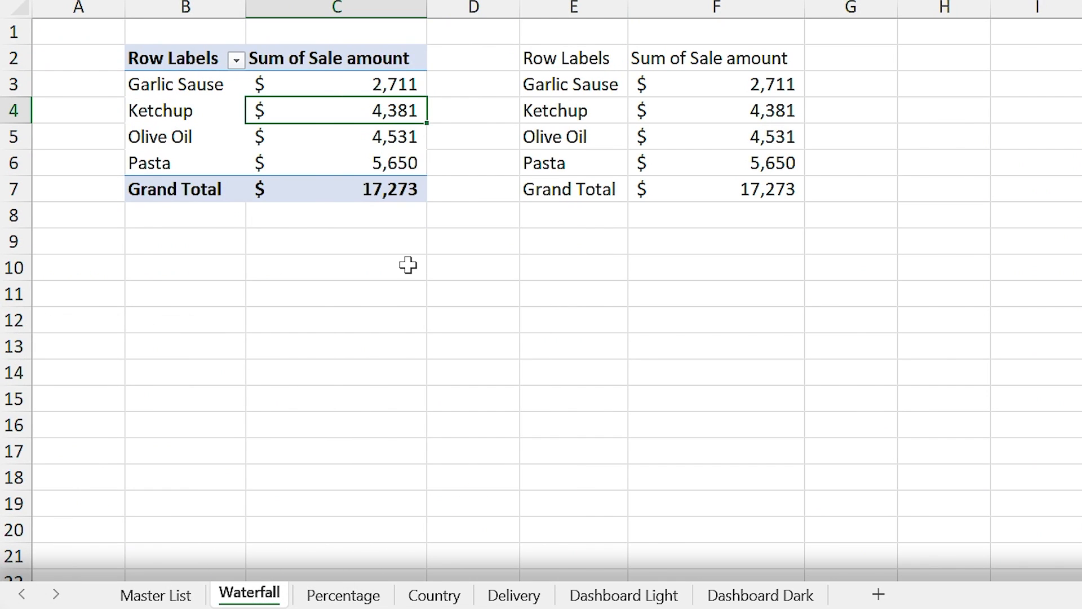
Step: Open the Dashboard Light sheet and filter it to January
{"action": "left_click", "coordinate": [622, 596]}
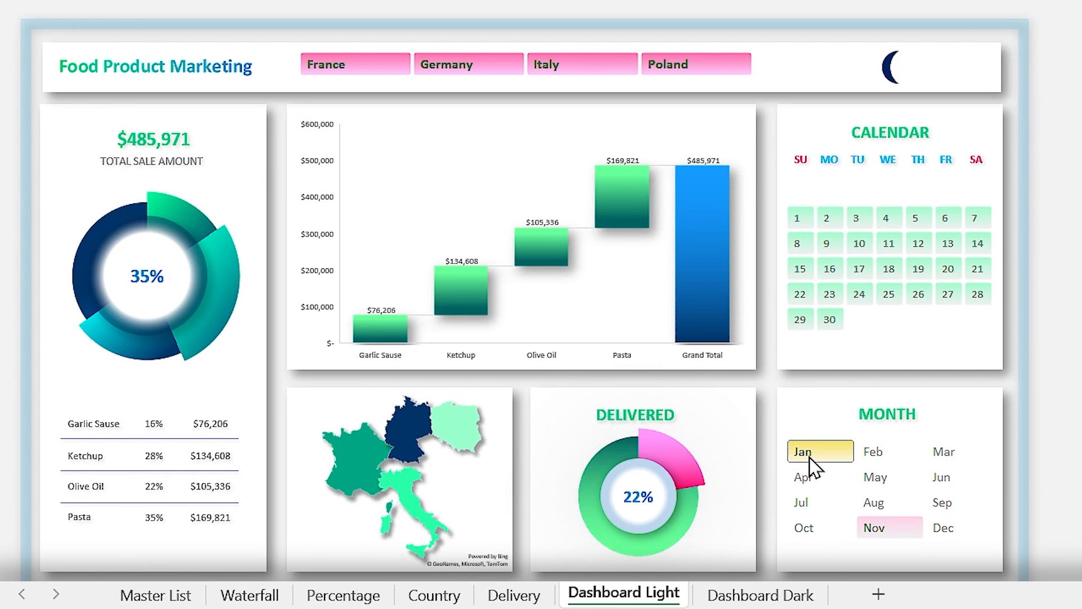
{"action": "left_click", "coordinate": [819, 452]}
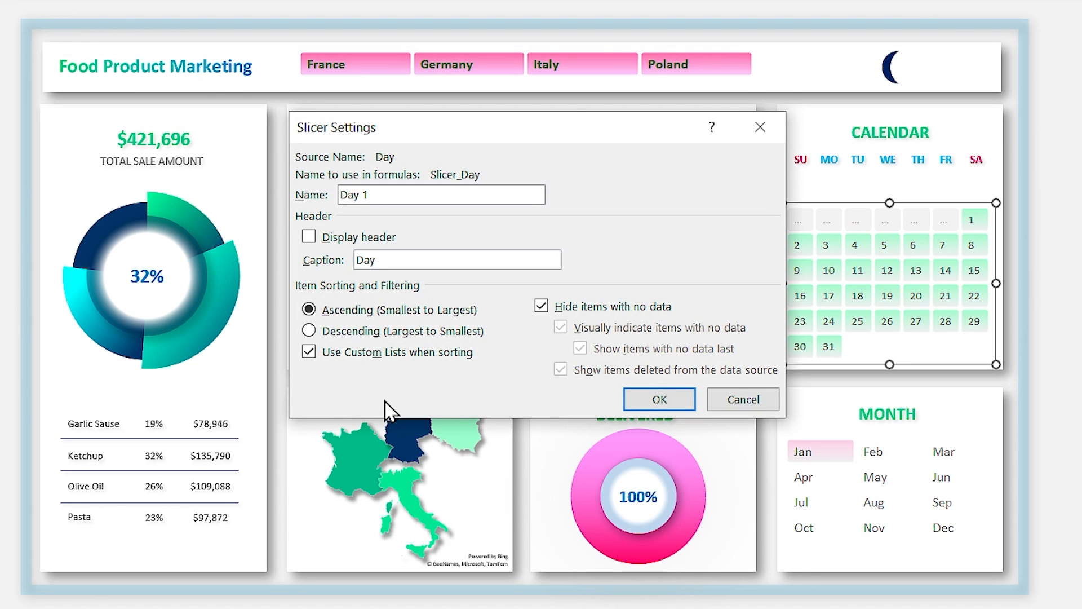
Step: Confirm the Day slicer's hide-items-with-no-data setting, then test a January day
{"action": "left_click", "coordinate": [308, 309]}
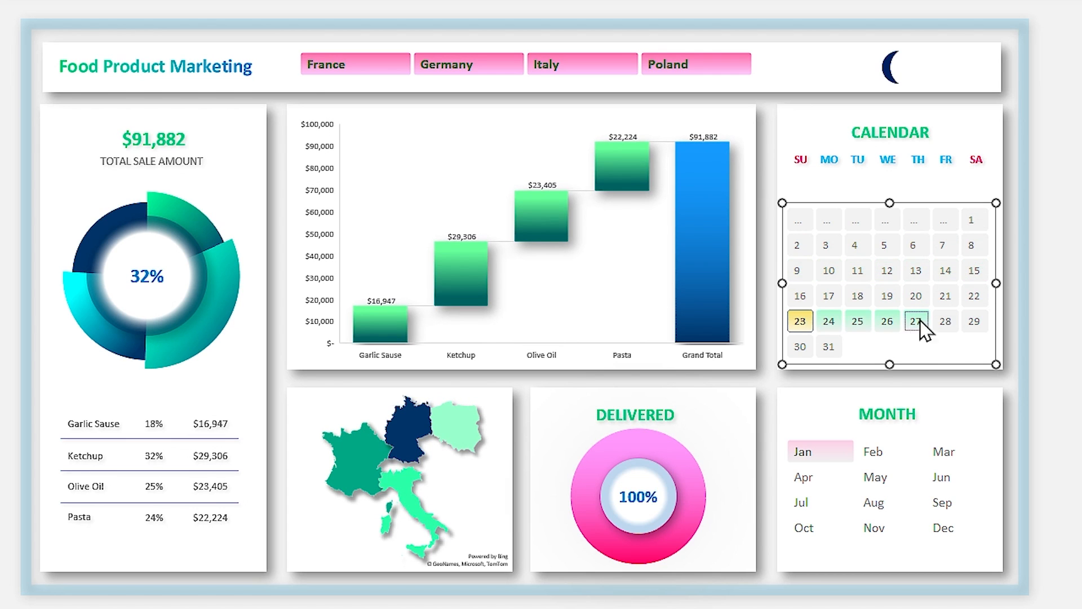
{"action": "left_click", "coordinate": [354, 64]}
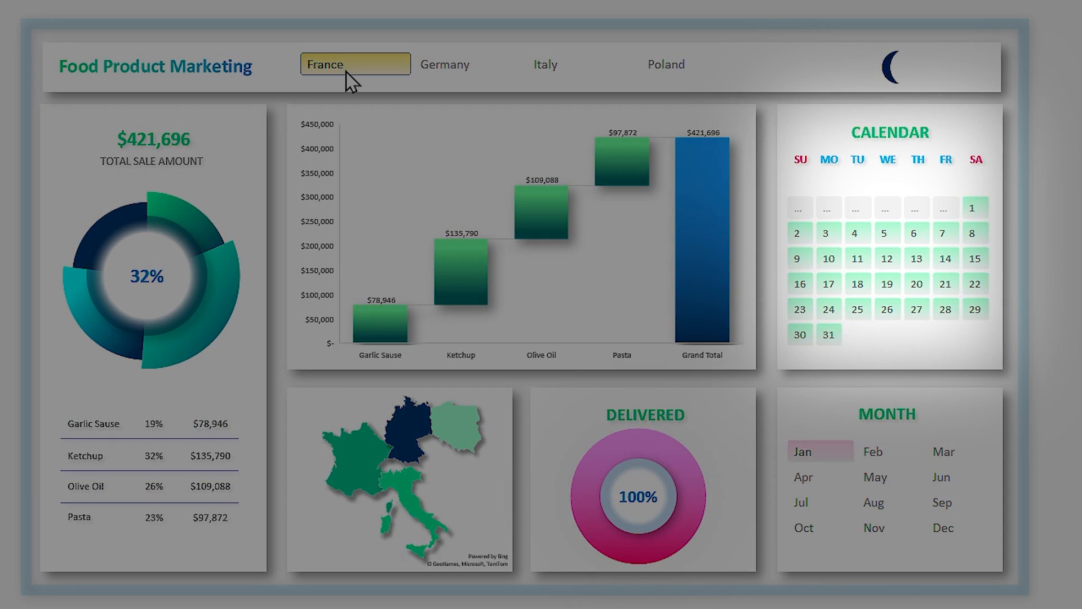
Step: Compare France and Germany in the country slicer, settle on France, then open Master List
{"action": "left_click", "coordinate": [355, 63]}
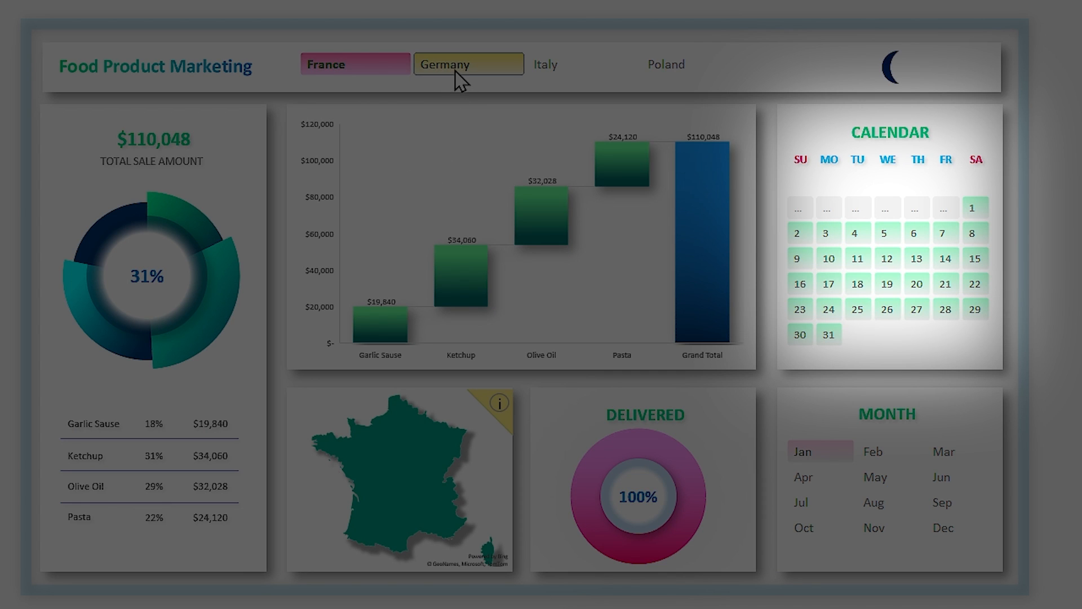
{"action": "left_click", "coordinate": [468, 64]}
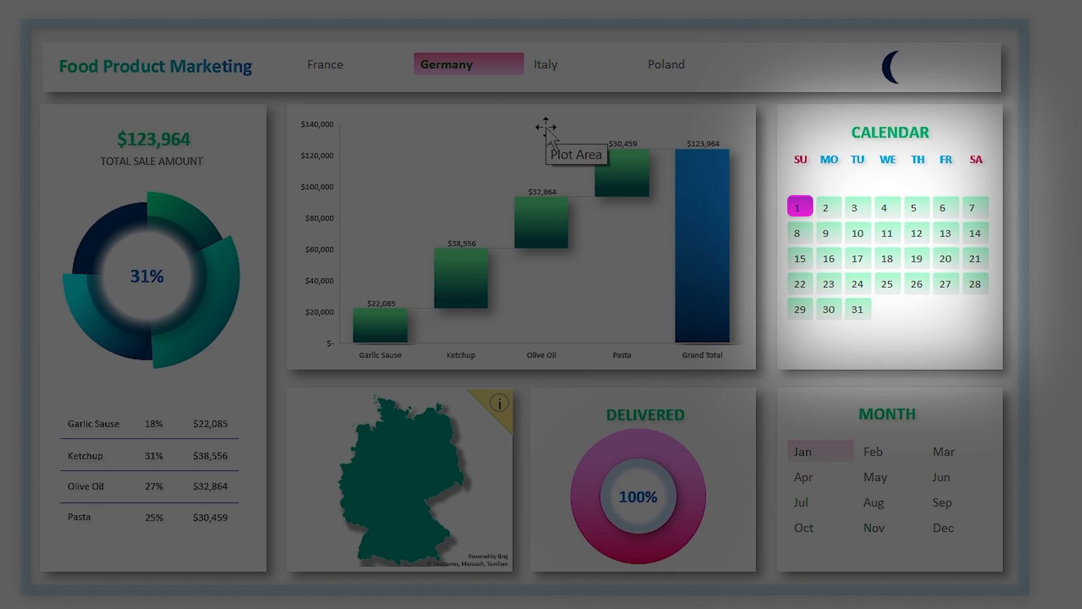
{"action": "left_click", "coordinate": [324, 64]}
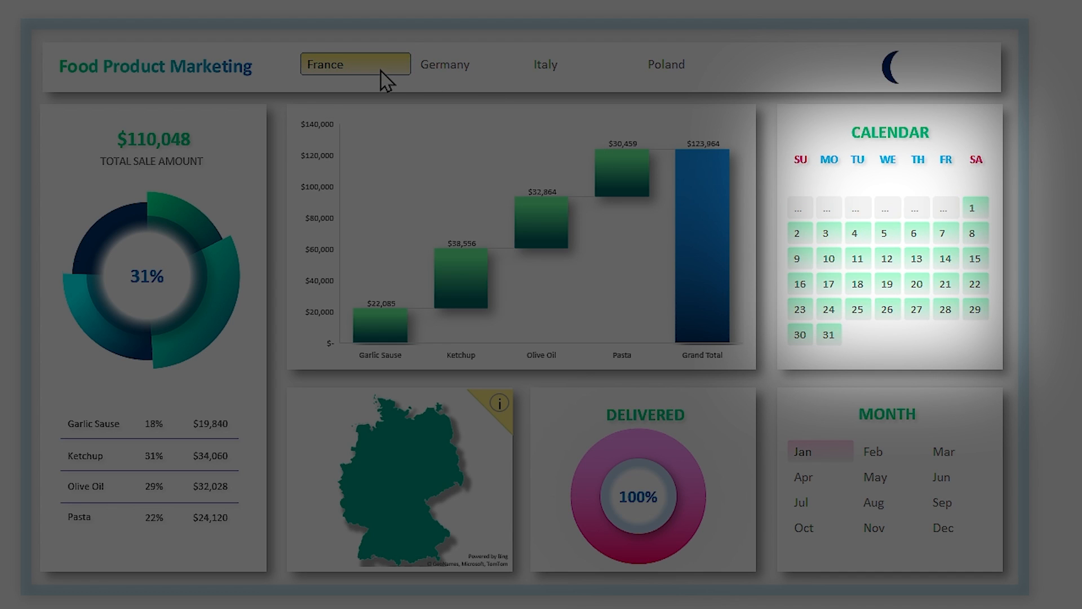
{"action": "left_click", "coordinate": [354, 64]}
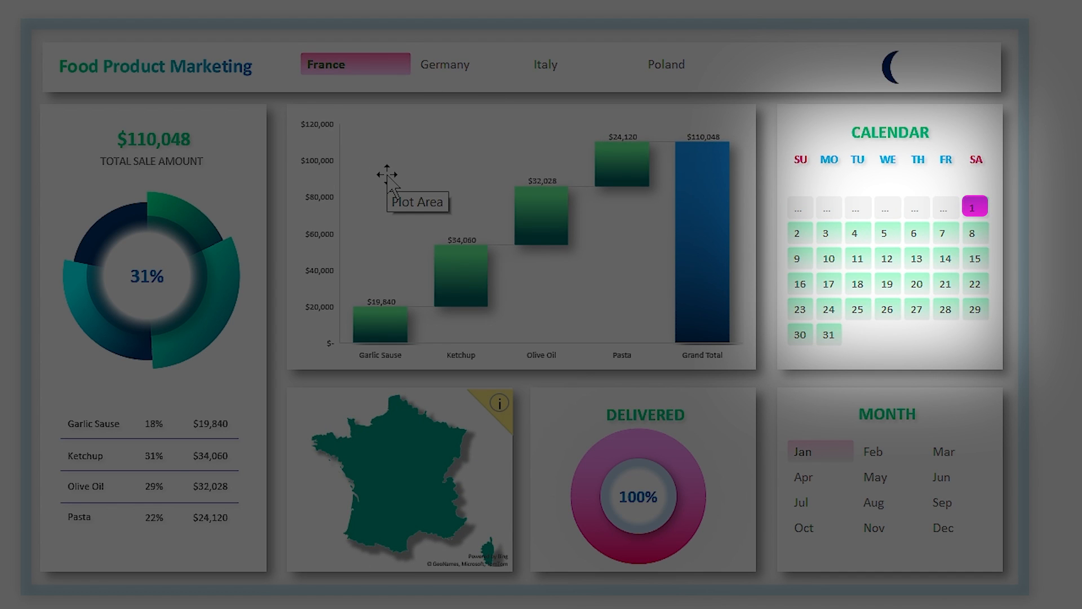
{"action": "mouse_move", "coordinate": [621, 276]}
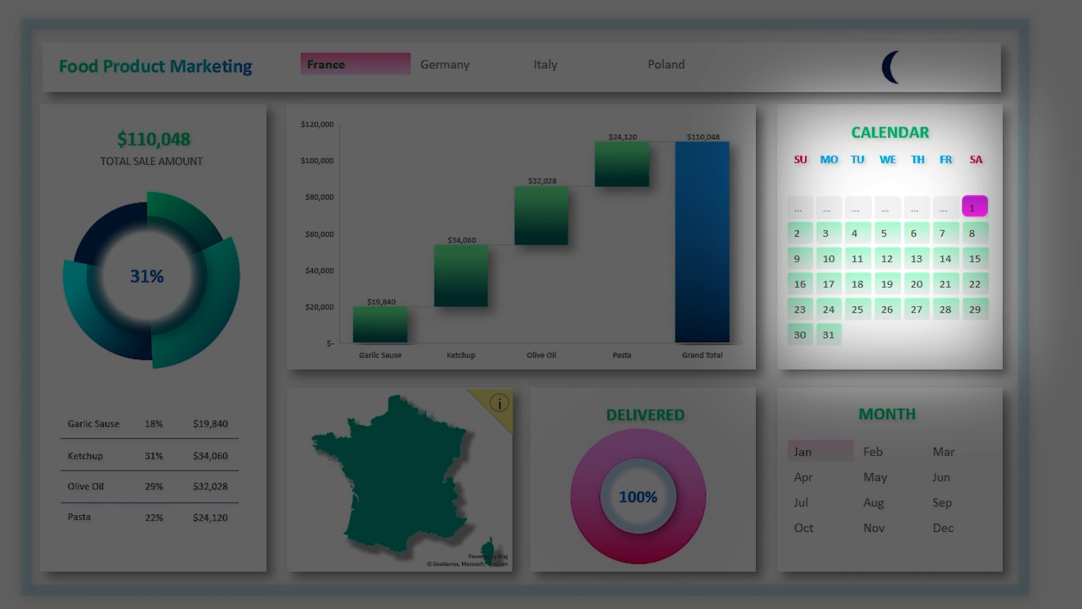
{"action": "left_click", "coordinate": [156, 597]}
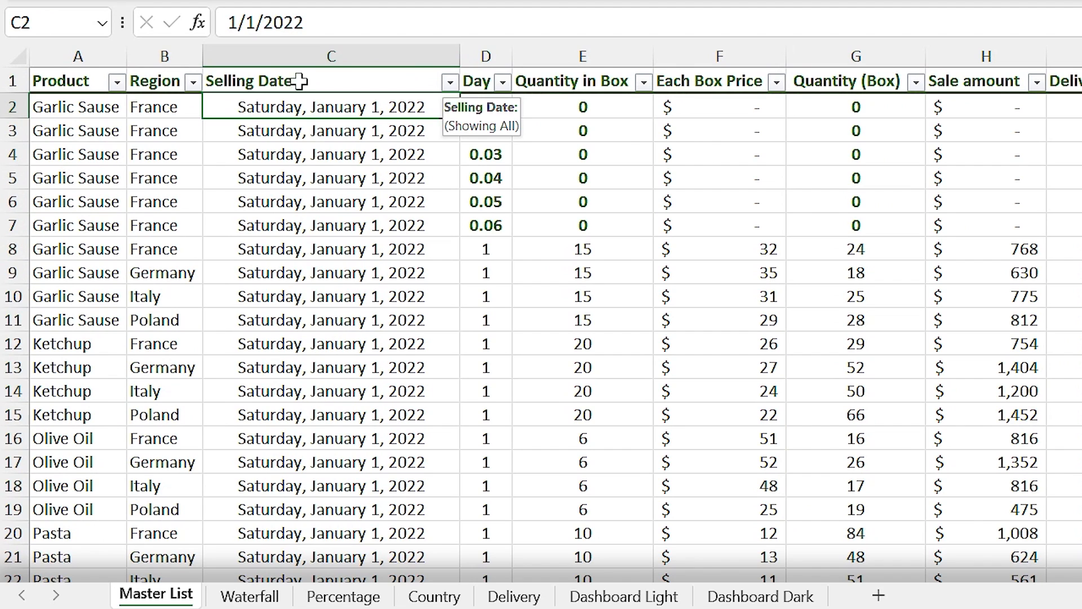
Step: Filter the Master List's Region column to France, then switch it to Germany
{"action": "left_click", "coordinate": [193, 82]}
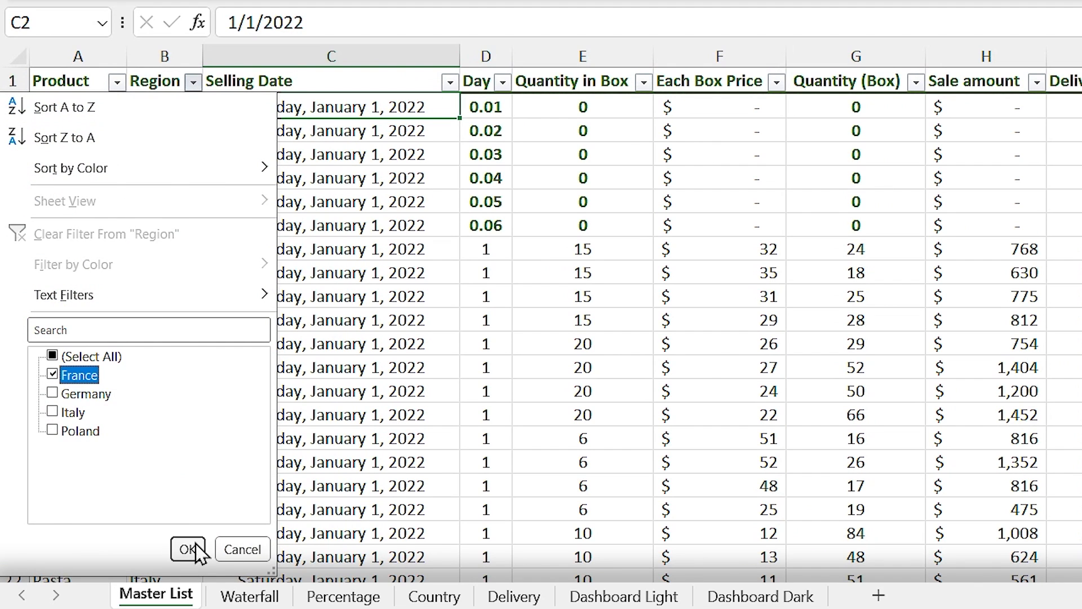
{"action": "left_click", "coordinate": [187, 548]}
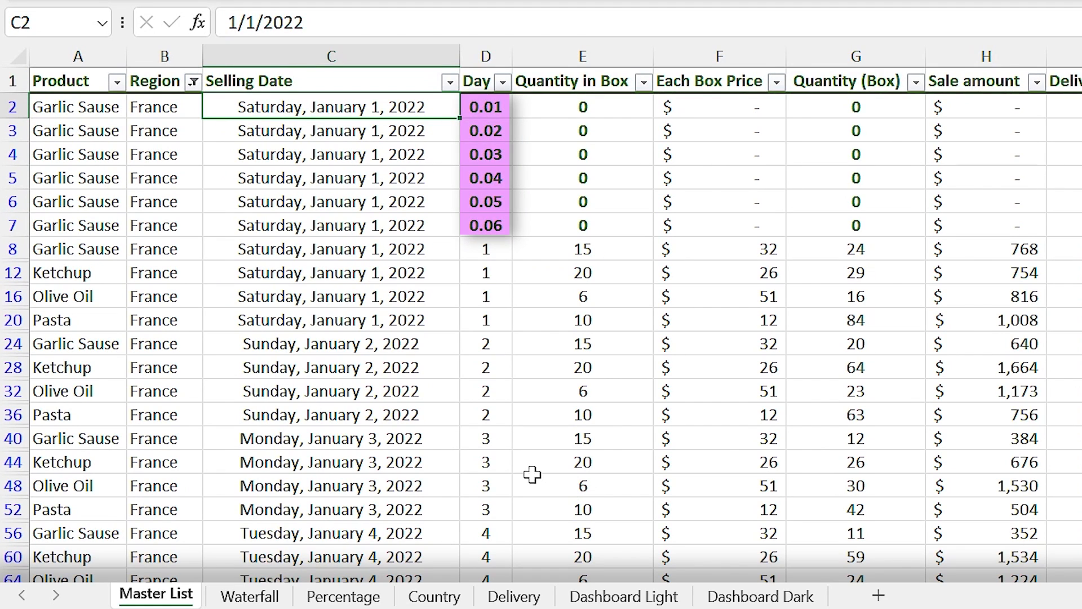
{"action": "left_click", "coordinate": [194, 81]}
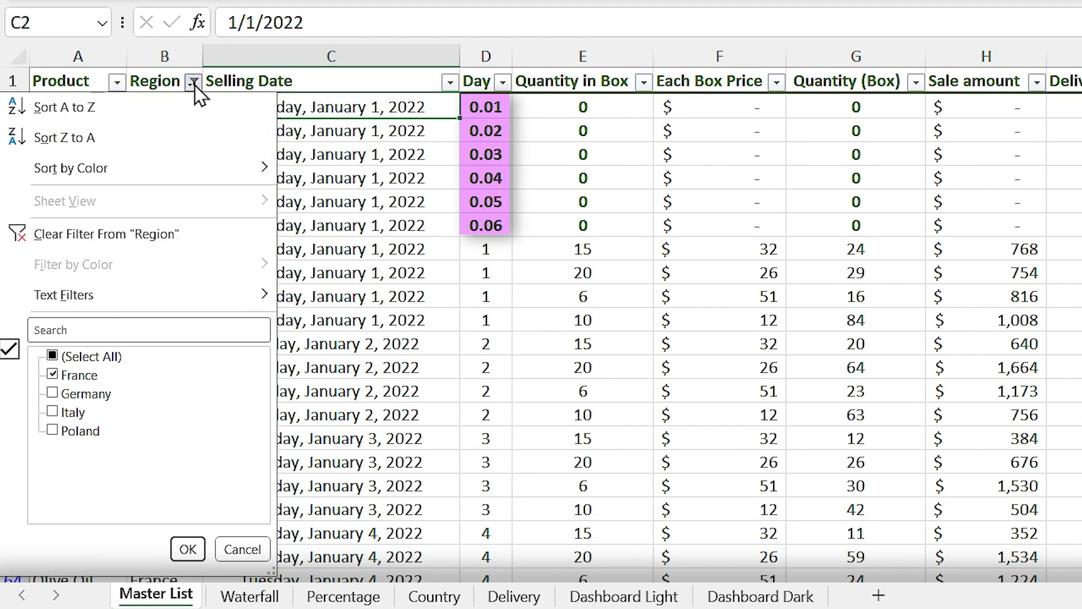
{"action": "left_click", "coordinate": [51, 394]}
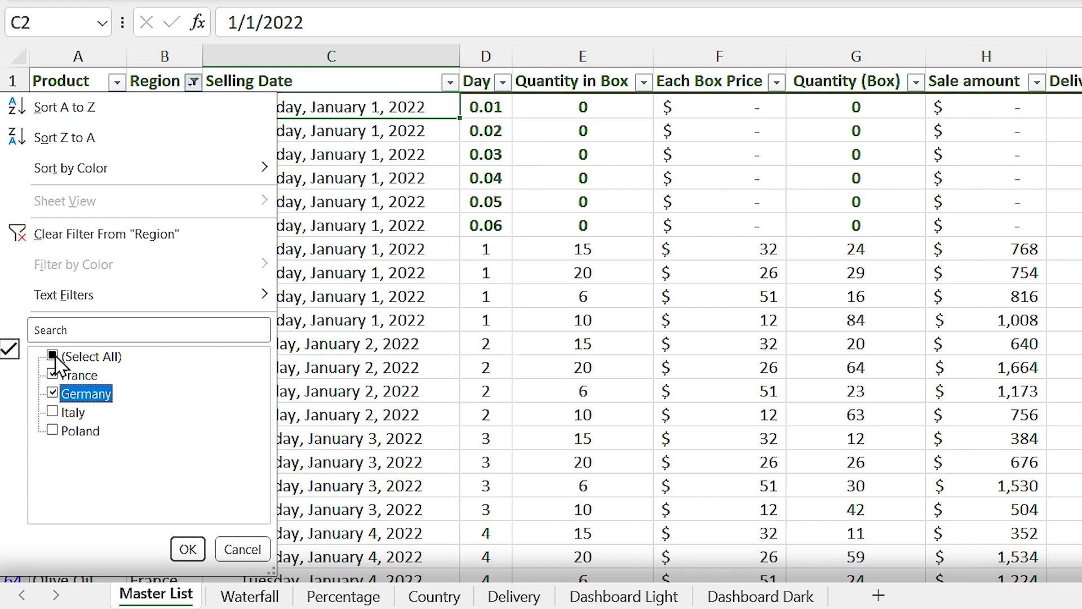
{"action": "left_click", "coordinate": [187, 549]}
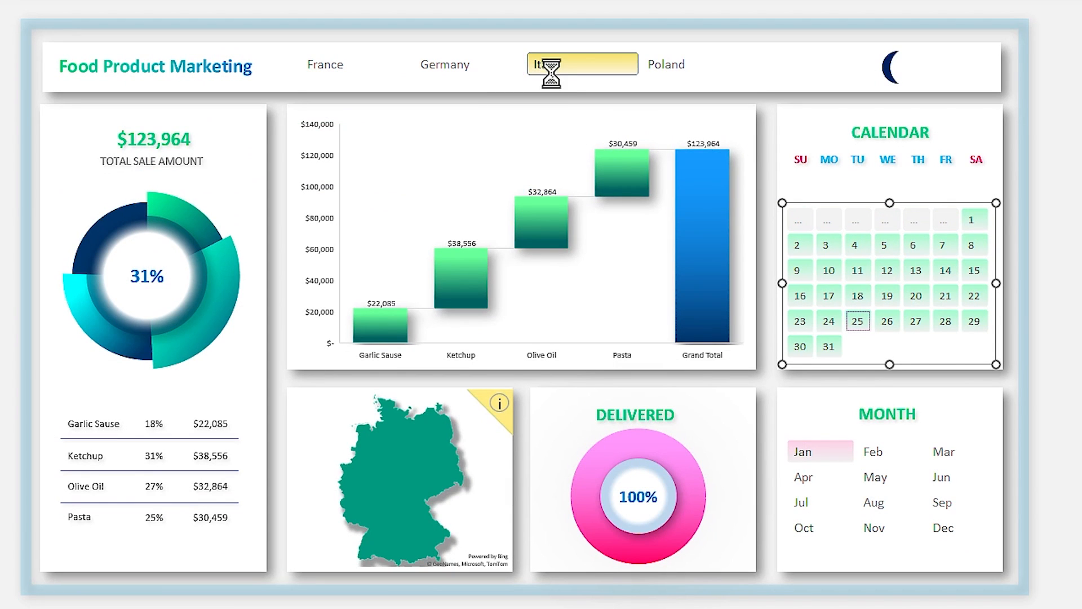
Step: Filter the dashboard to Poland, clear the country filter, and go to the Master List sheet
{"action": "left_click", "coordinate": [325, 64]}
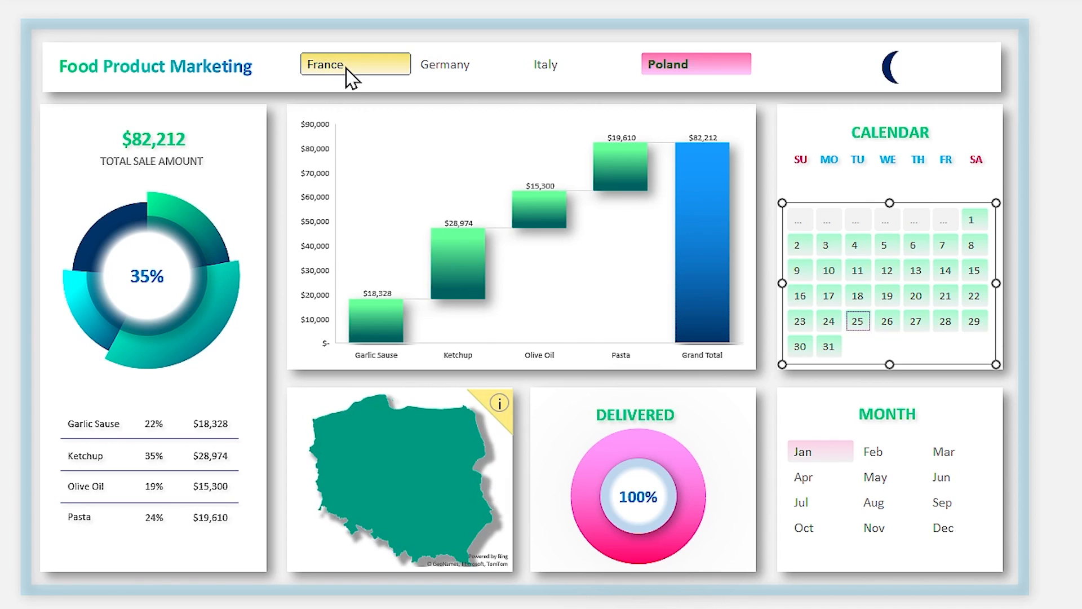
{"action": "left_click", "coordinate": [355, 64]}
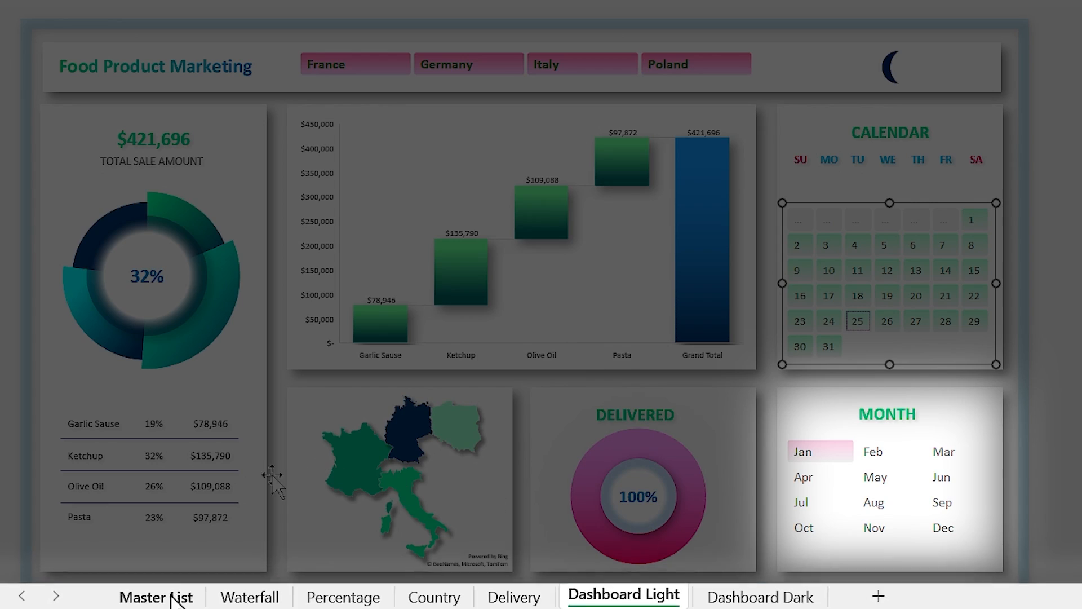
{"action": "left_click", "coordinate": [156, 597]}
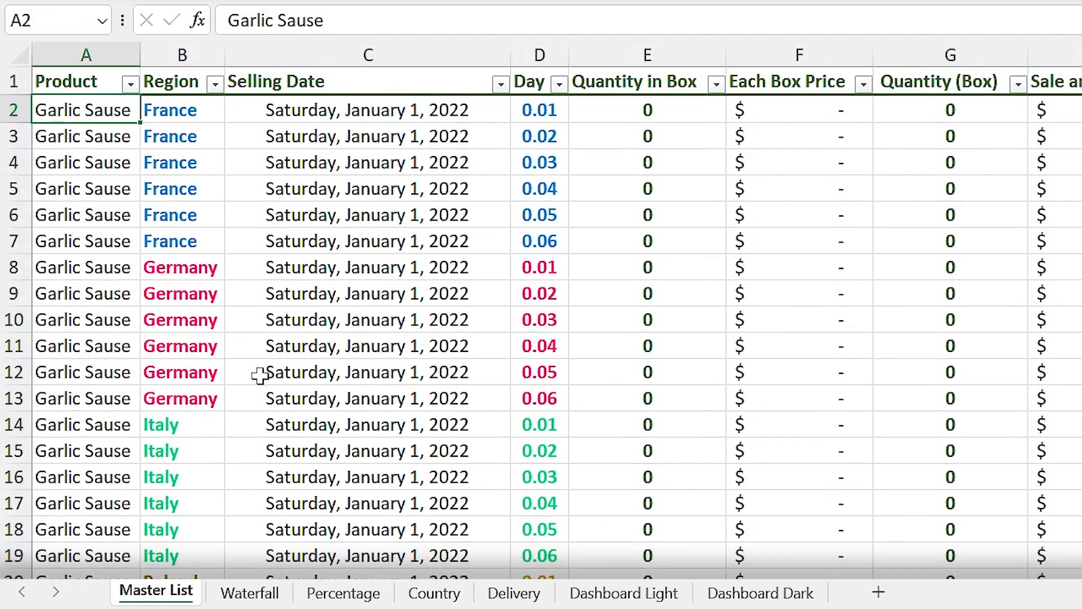
Step: Find the first 2/1/2022 entry in the Master List with Find and Replace
{"action": "key", "text": "ctrl+f"}
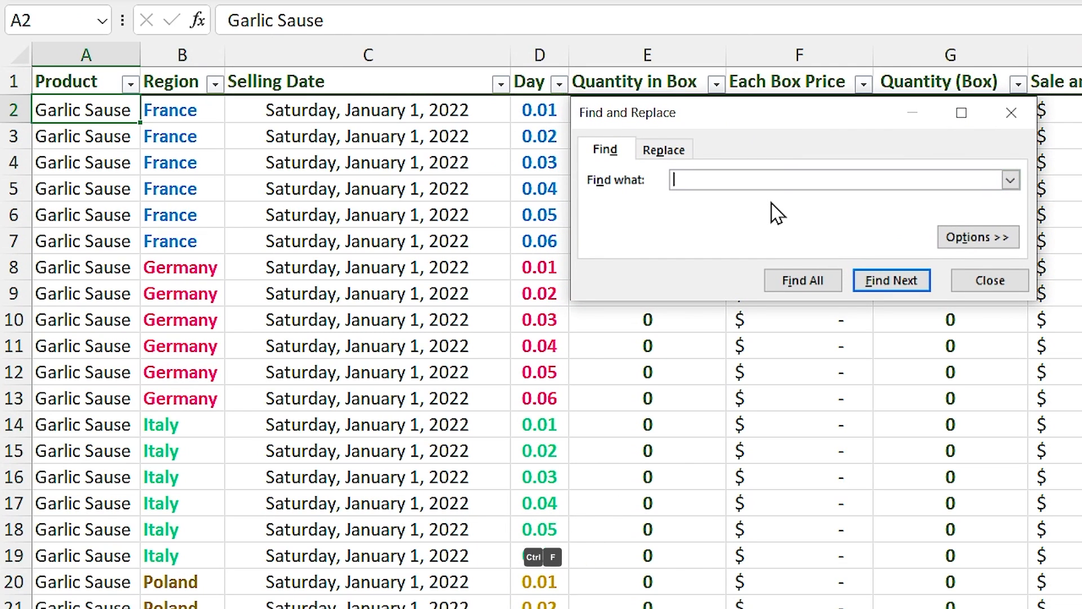
{"action": "type", "text": "2/1"}
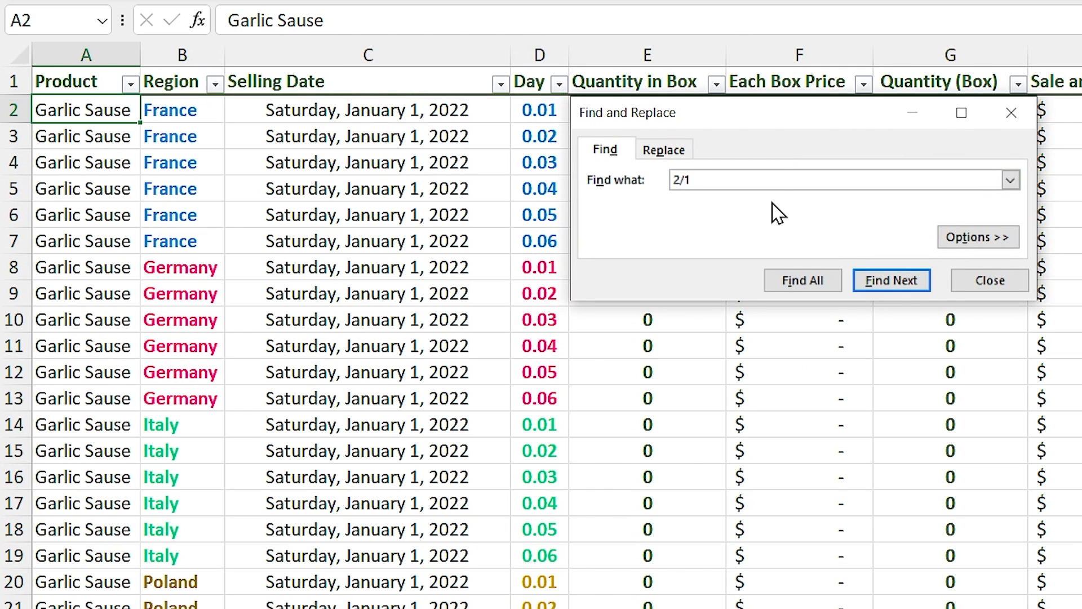
{"action": "type", "text": "/2022"}
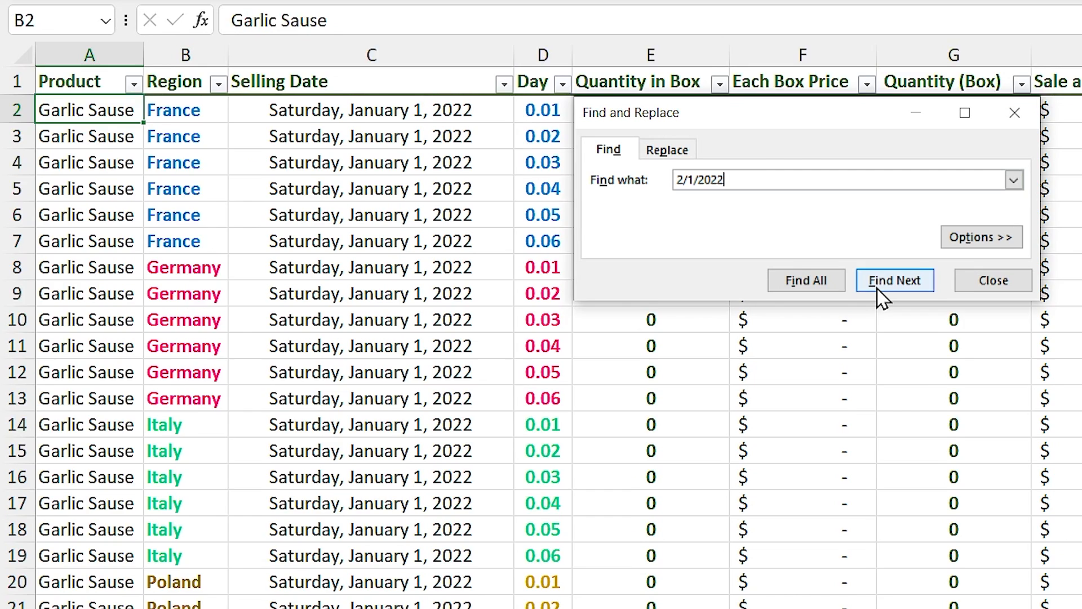
{"action": "left_click", "coordinate": [895, 280]}
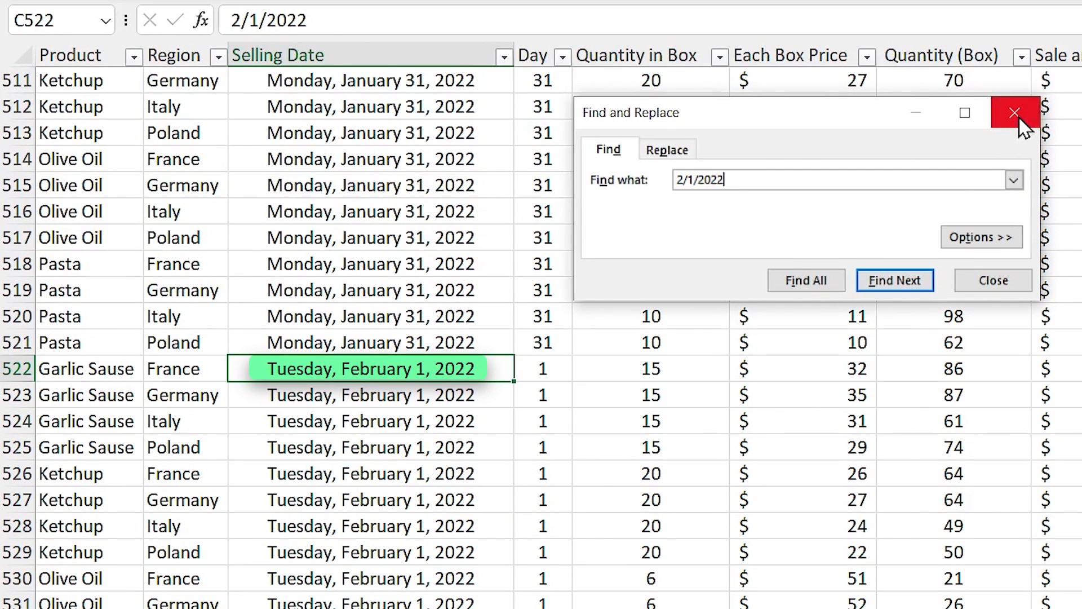
{"action": "left_click", "coordinate": [1014, 113]}
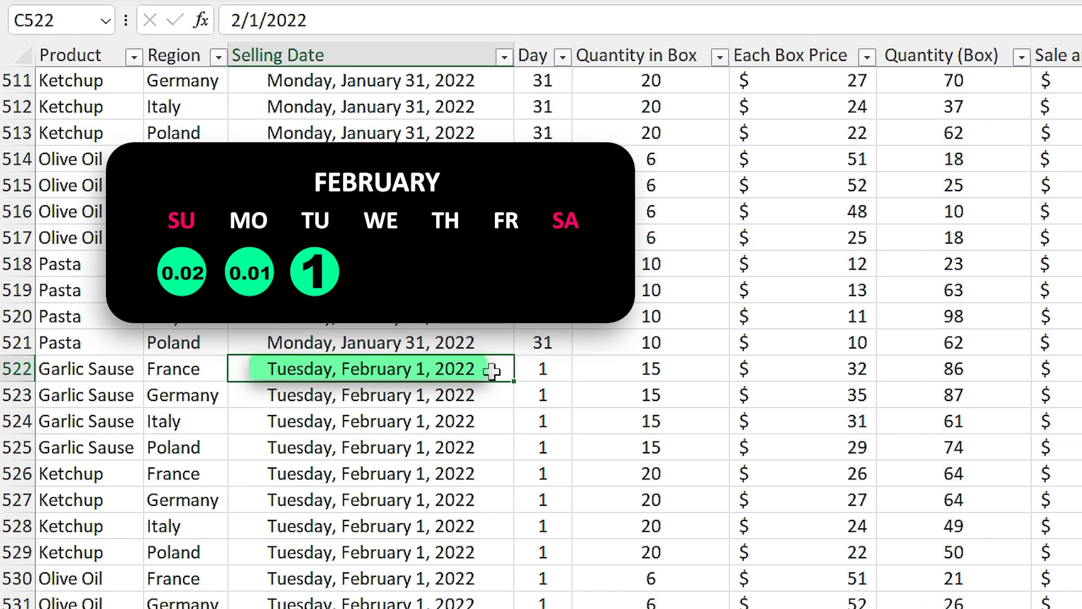
Step: Select row 522 as the insertion point for the February placeholder rows
{"action": "left_click", "coordinate": [16, 369]}
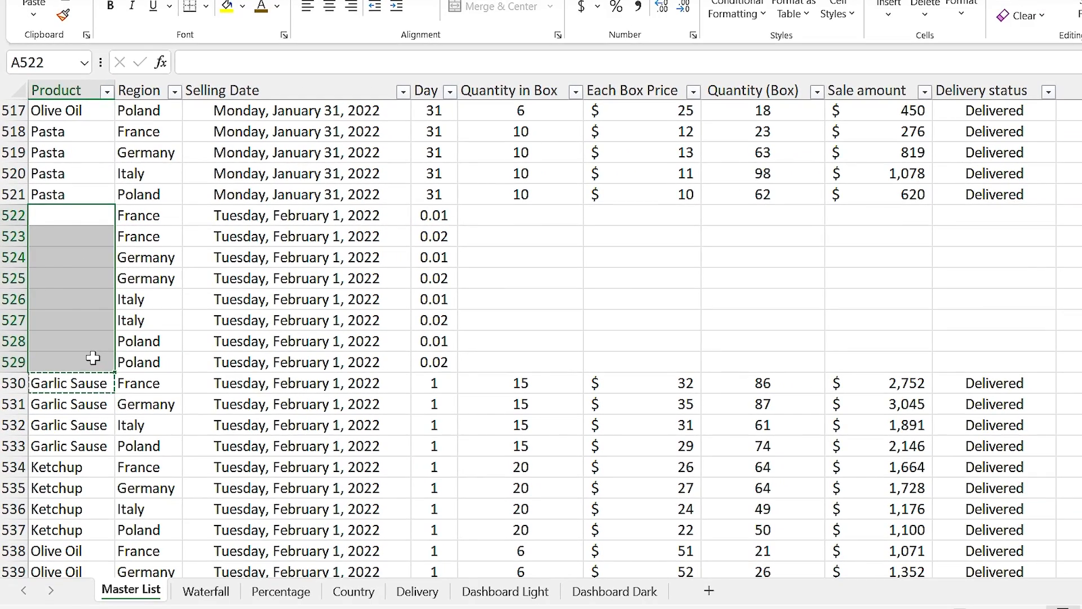
Step: Paste Garlic Sause into the placeholder product cells and select their sales columns
{"action": "key", "text": "ctrl+enter"}
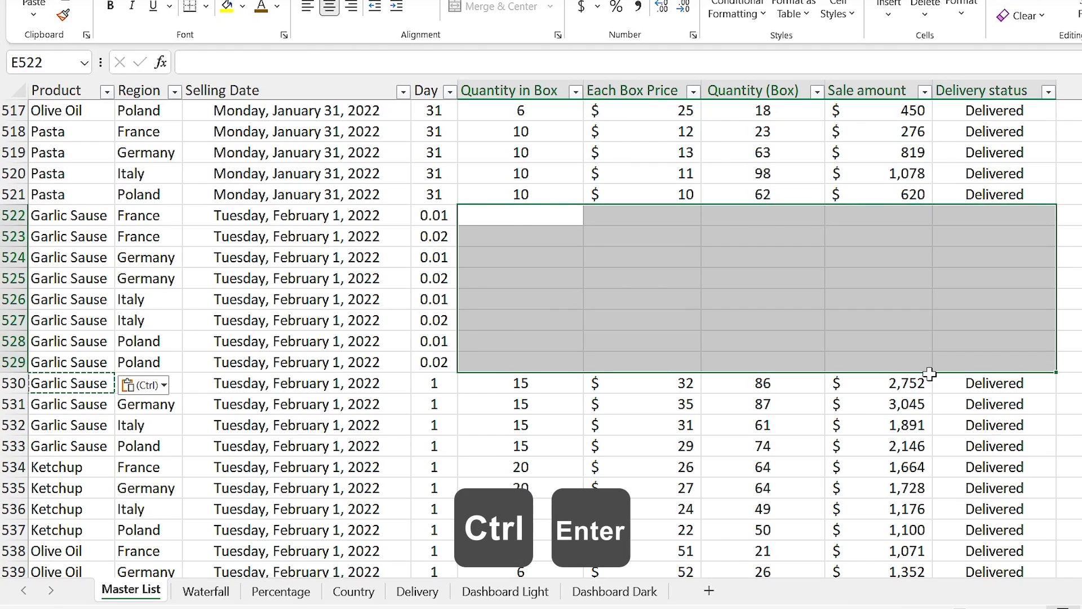
{"action": "left_click", "coordinate": [205, 590]}
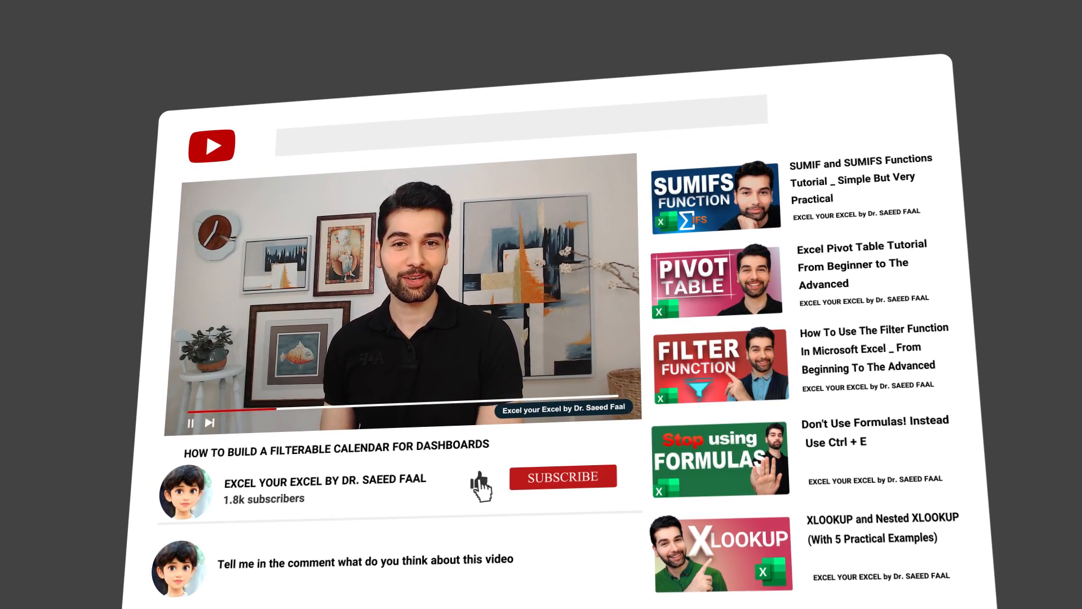
Step: Subscribe to the filterable calendar tutorial's YouTube channel
{"action": "left_click", "coordinate": [563, 477]}
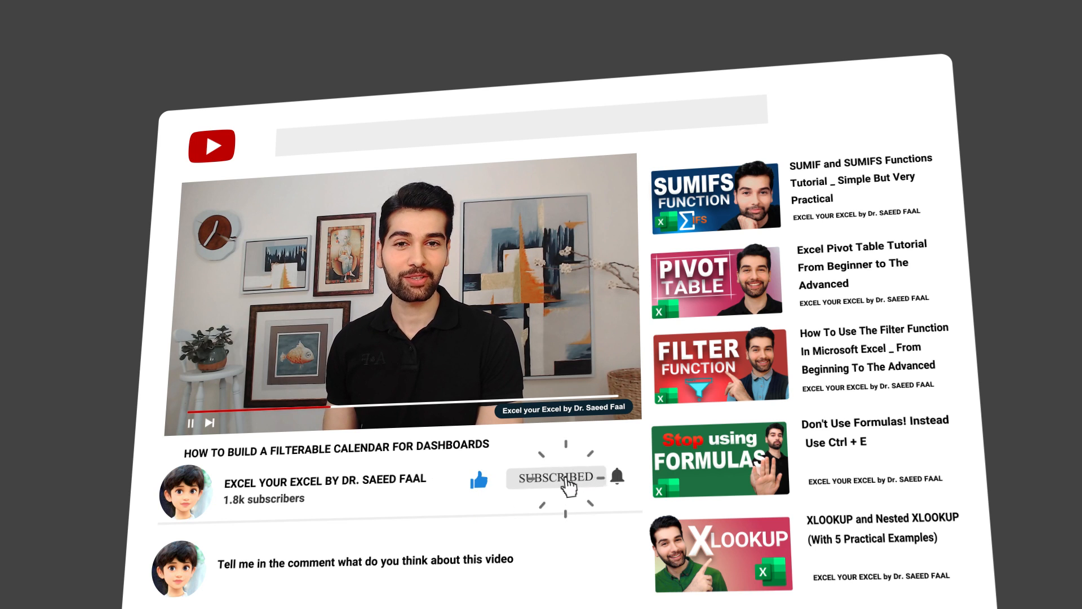